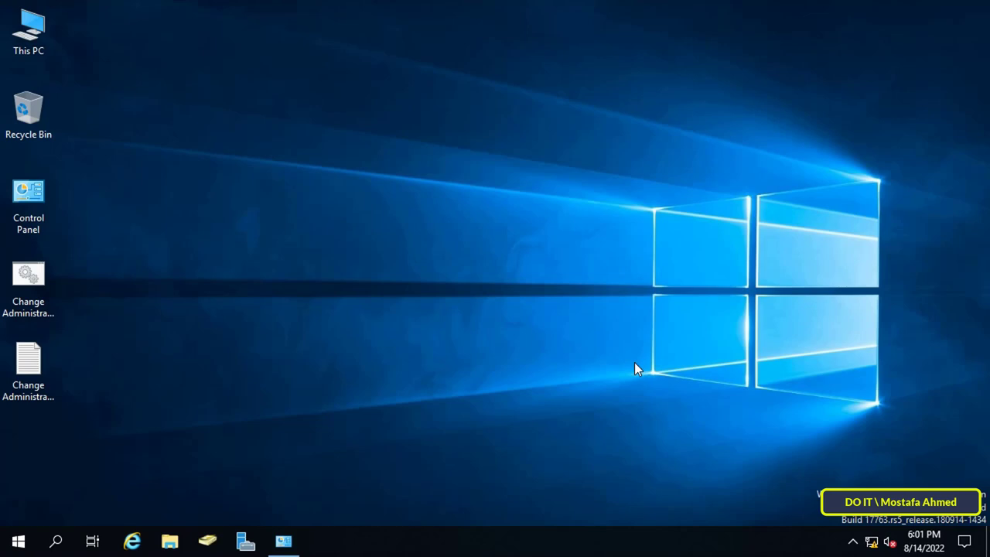
mouse_move(158, 235)
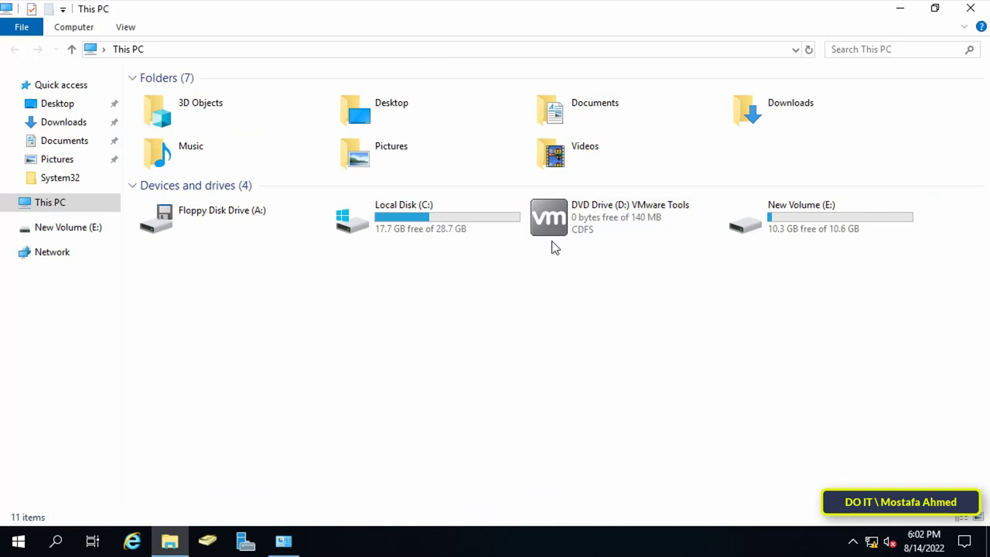
Select the New Volume (E:) drive in This PC
click(820, 217)
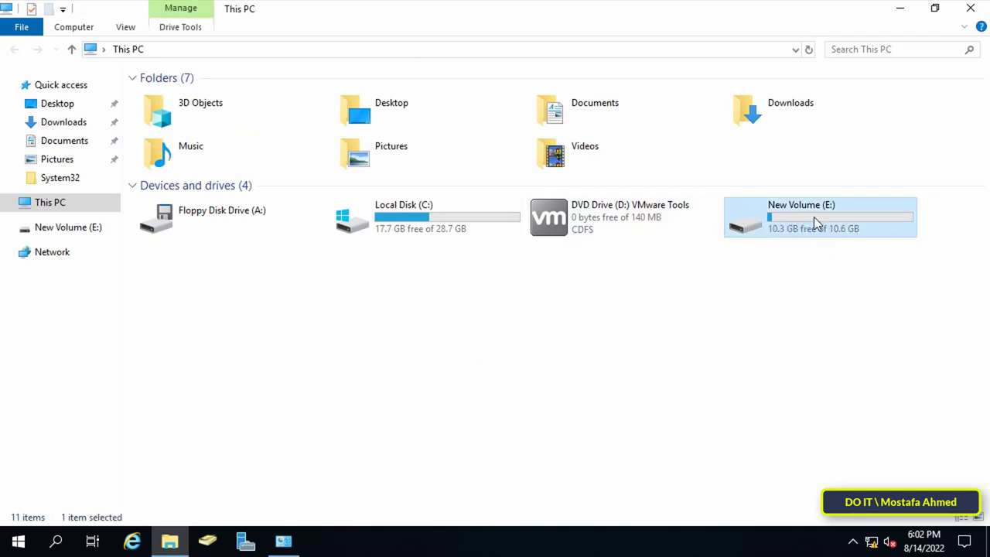
mouse_move(807, 235)
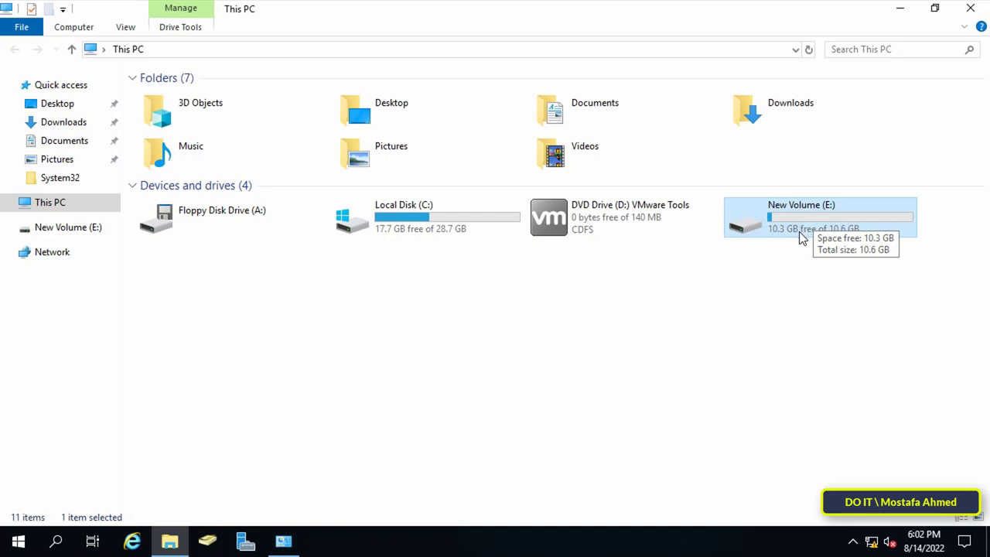
mouse_move(784, 246)
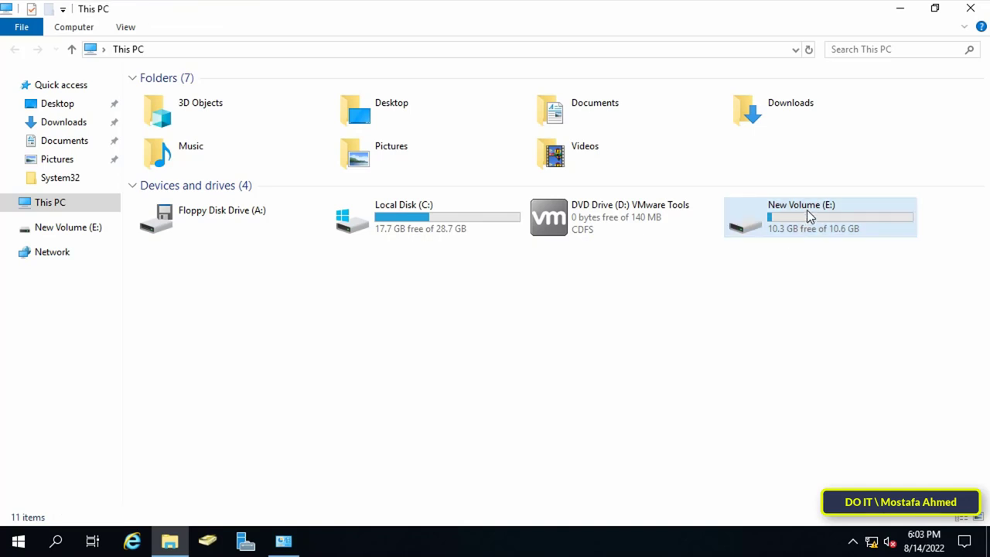
Show the Shadow Copies settings in New Volume (E:) Properties
right_click(808, 217)
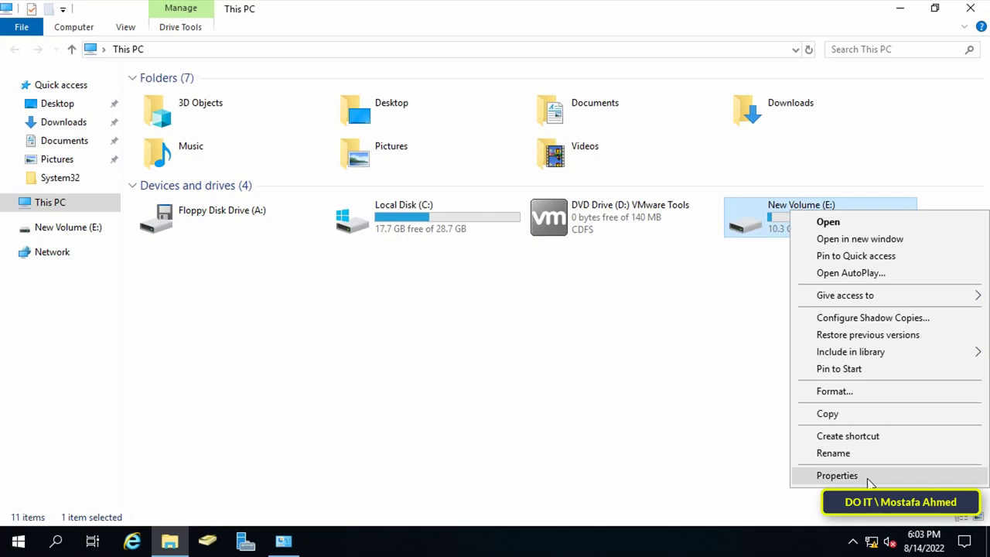
click(837, 475)
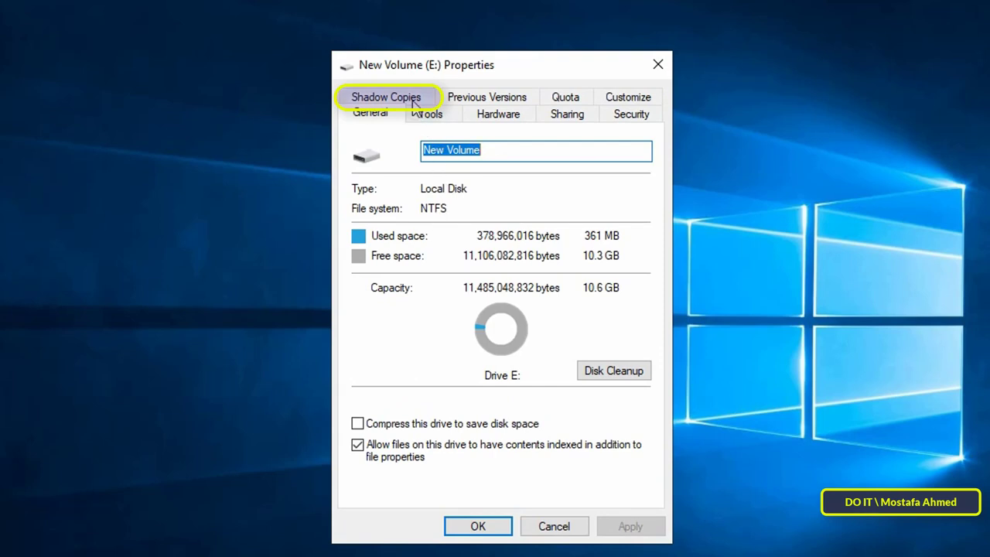
click(387, 96)
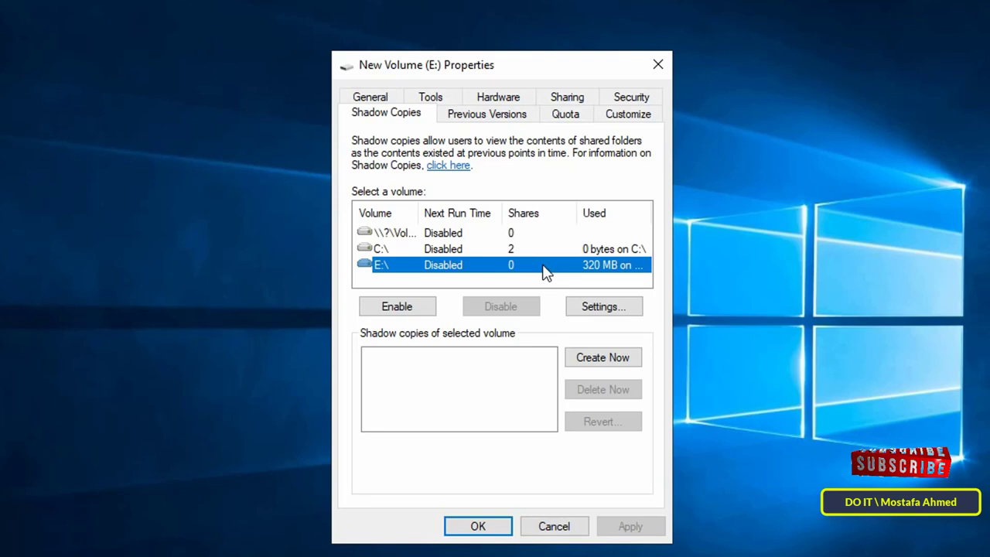
mouse_move(478, 270)
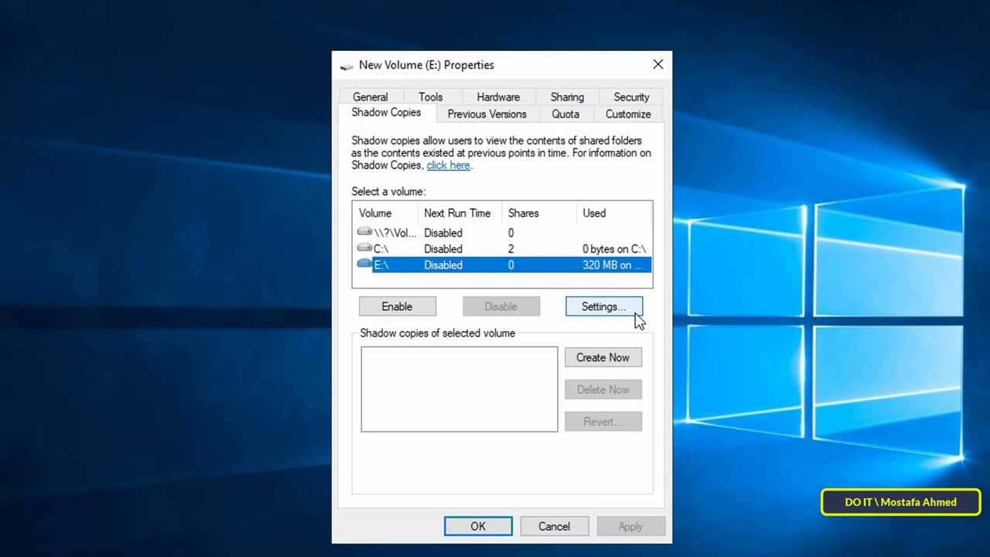
Set the E: shadow copy maximum size to No limit and close the Properties dialog
click(603, 307)
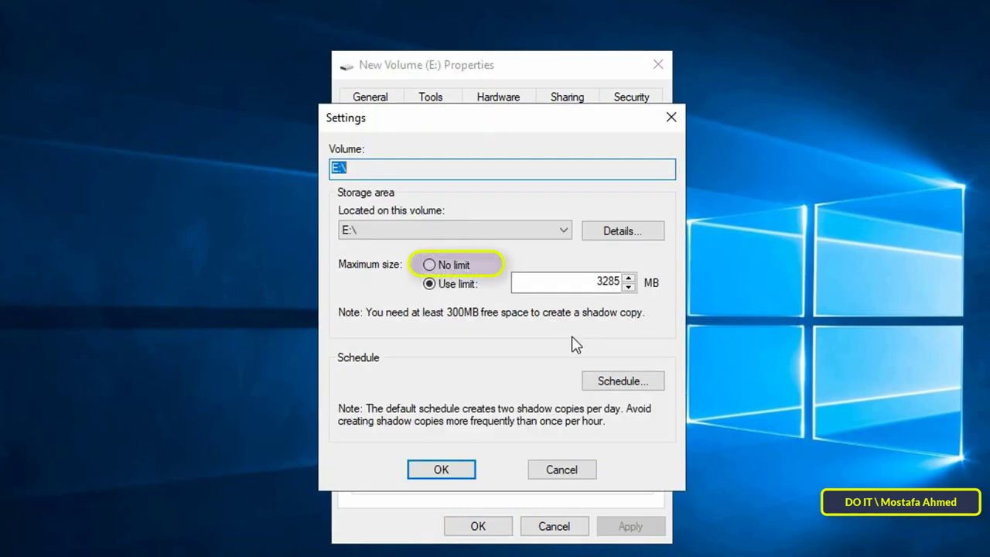
mouse_move(459, 264)
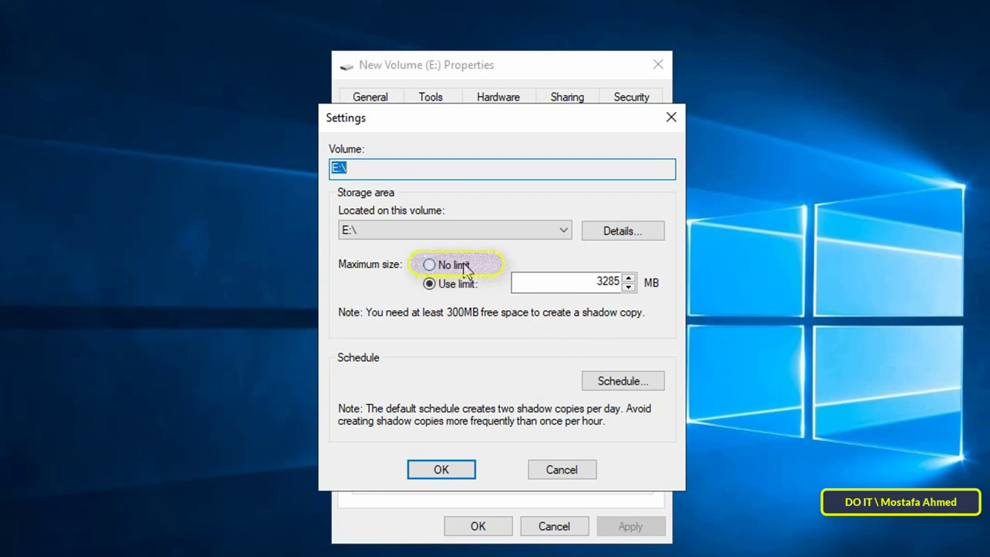
click(430, 265)
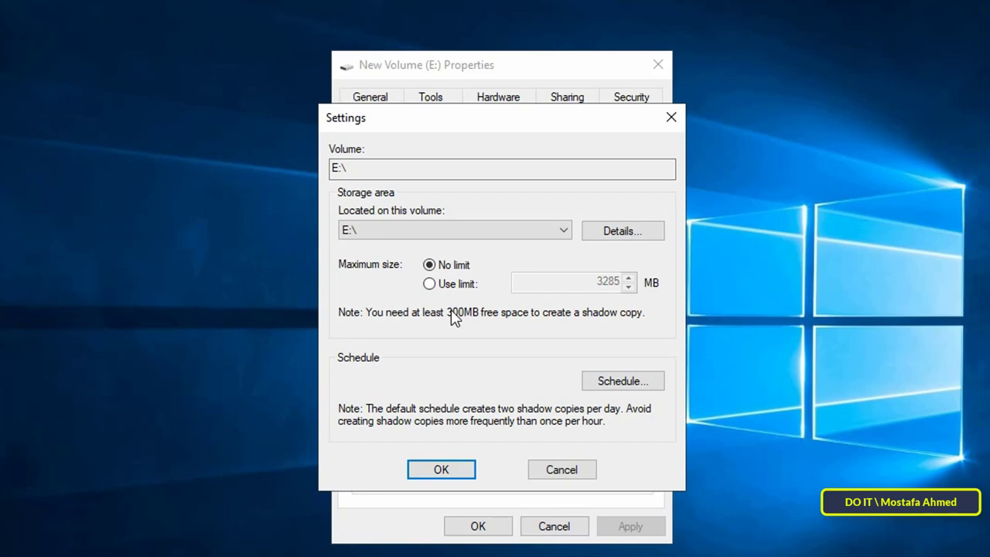
click(440, 470)
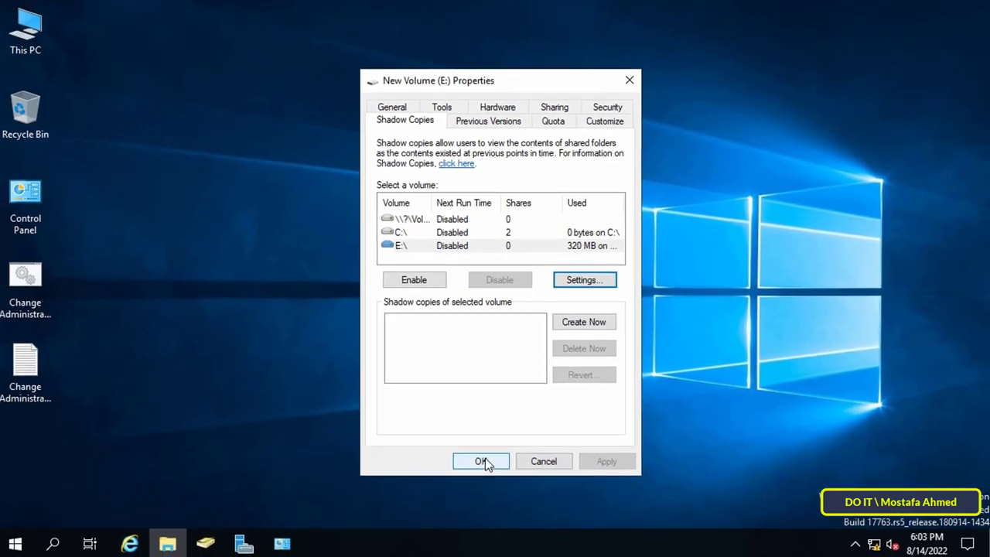
click(479, 461)
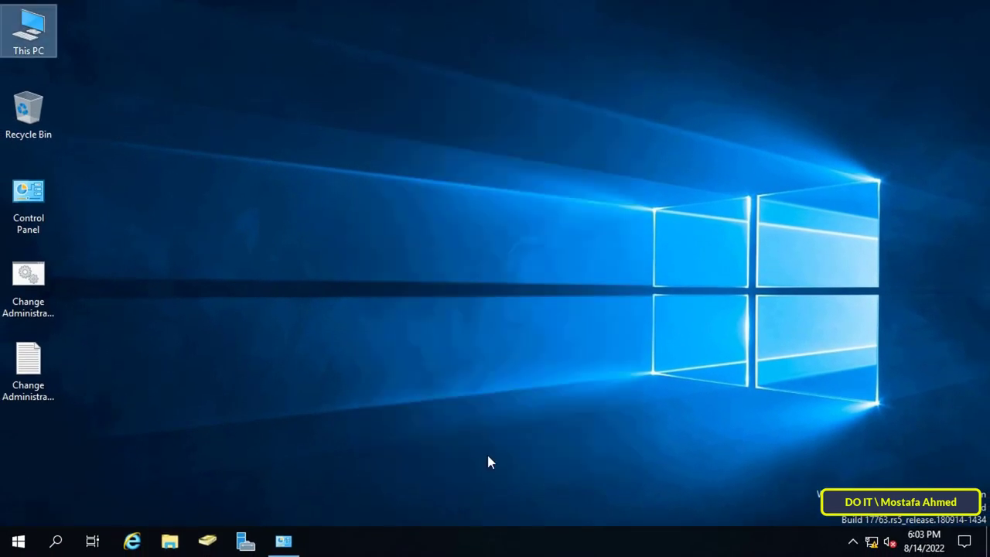
mouse_move(489, 457)
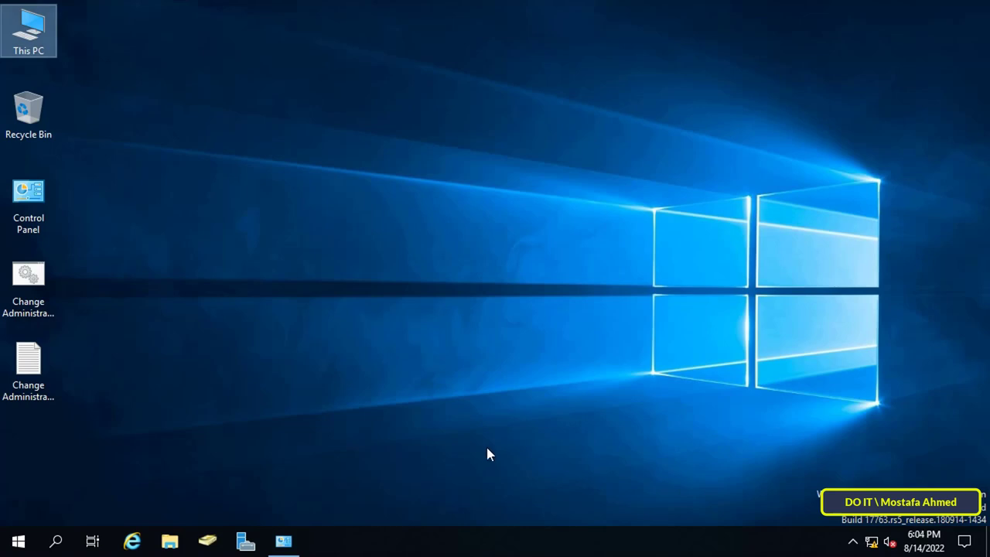
mouse_move(322, 245)
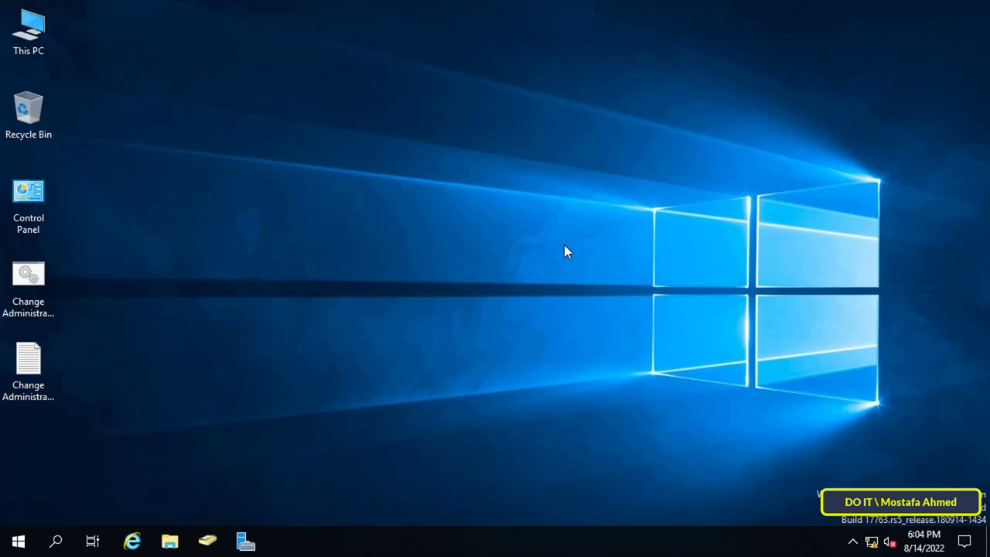
mouse_move(488, 328)
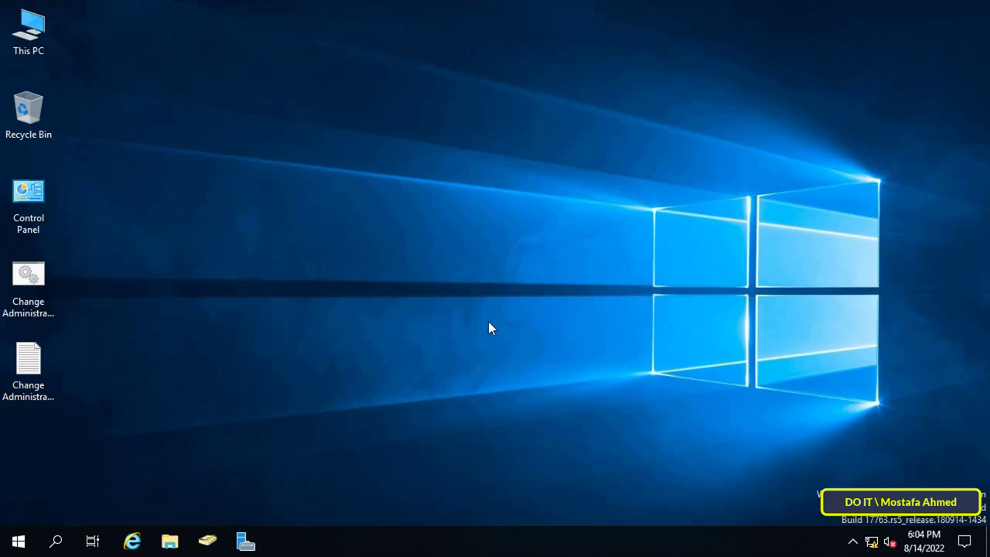
Launch Server Manager and start Add Roles and Features from the Manage menu
click(246, 540)
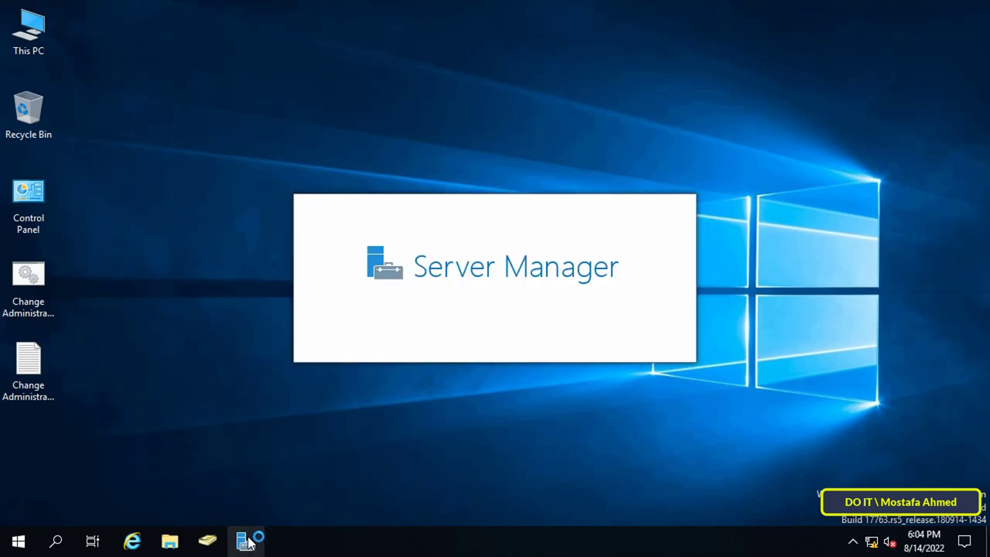
click(246, 540)
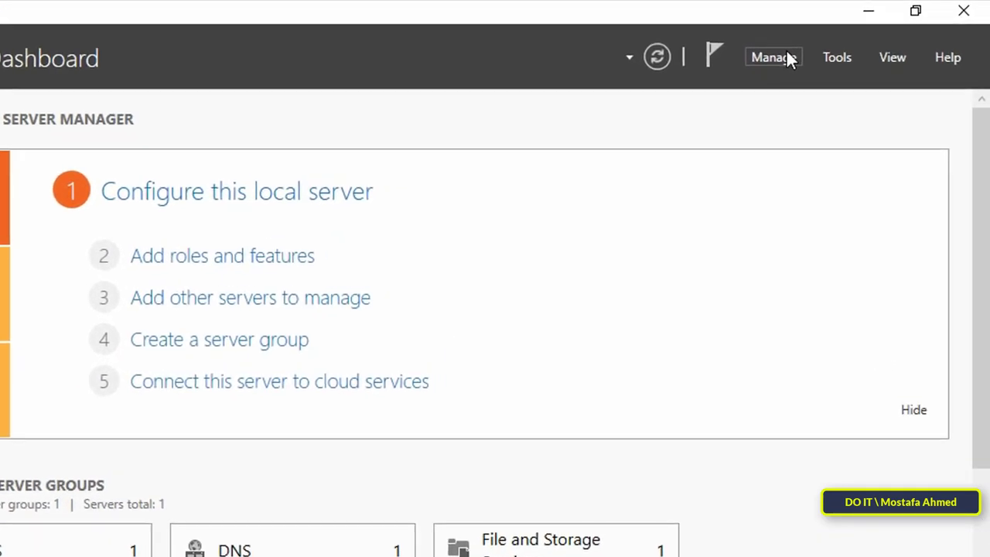
click(774, 57)
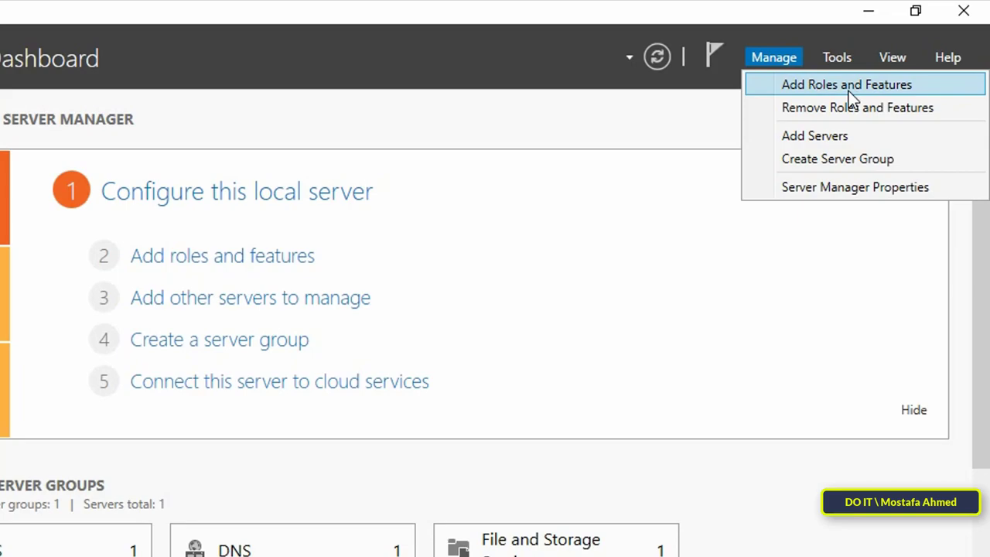
click(847, 83)
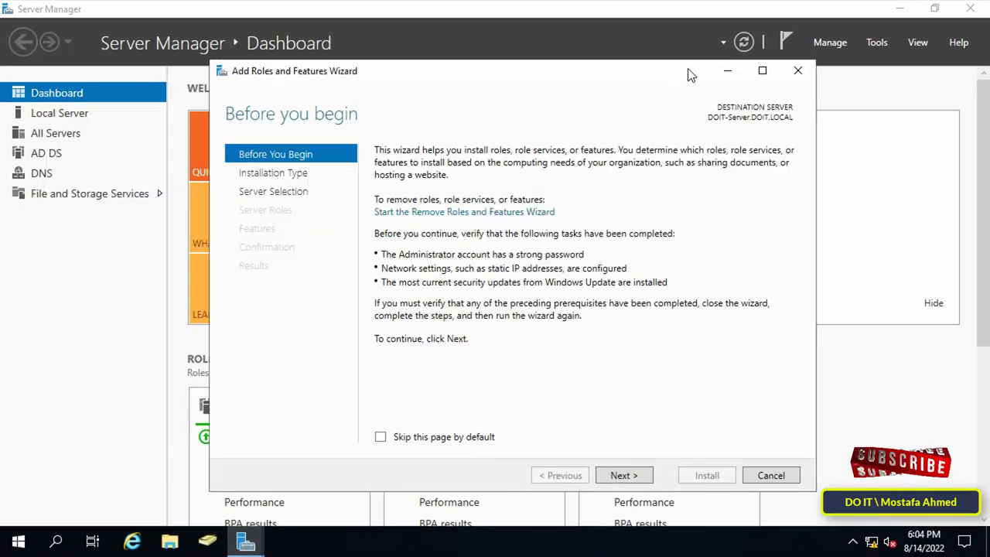
Advance the wizard with role-based installation on DOIT-Server to the Server Roles list
click(623, 475)
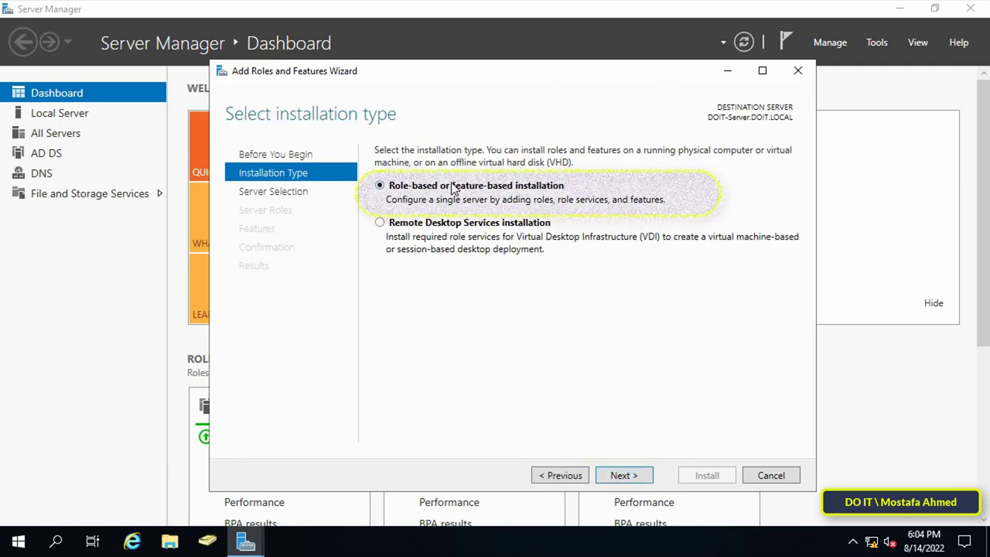
click(380, 185)
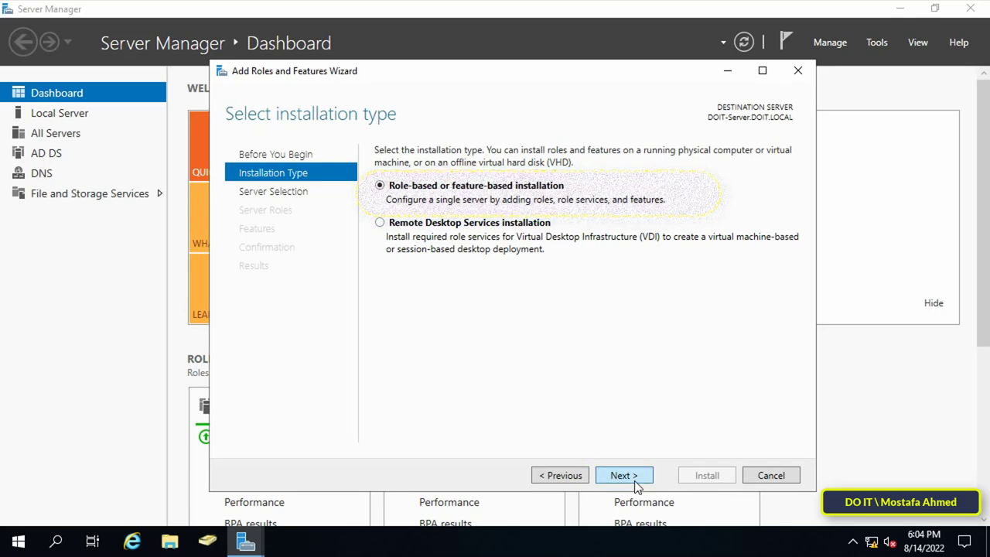
click(625, 475)
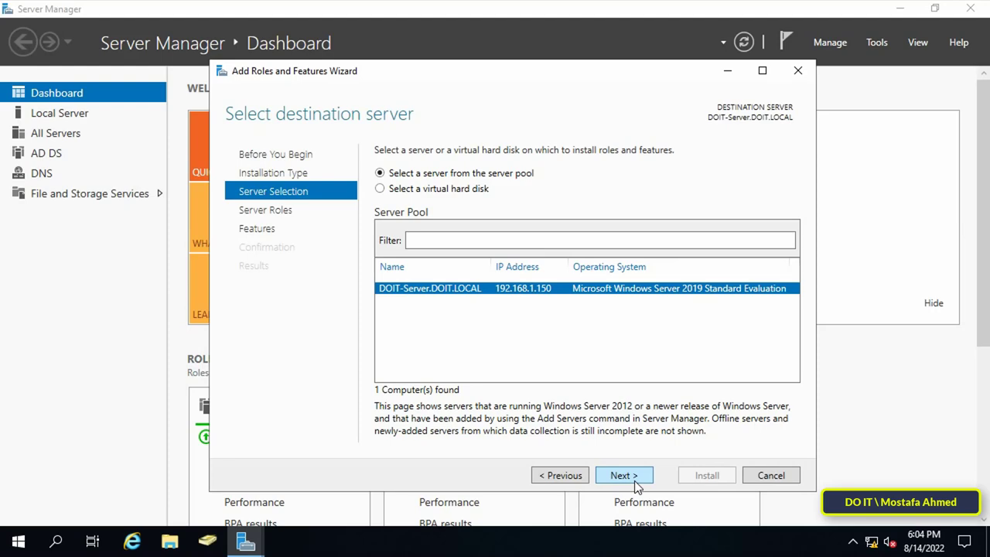
click(624, 475)
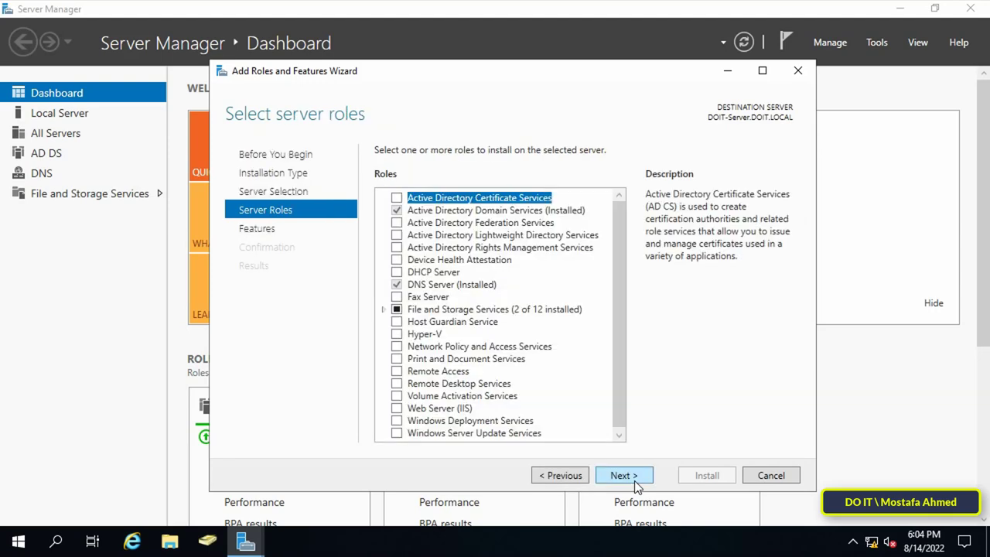
Confirm Windows Server Backup shows as Installed on Features, then cancel the wizard
click(623, 475)
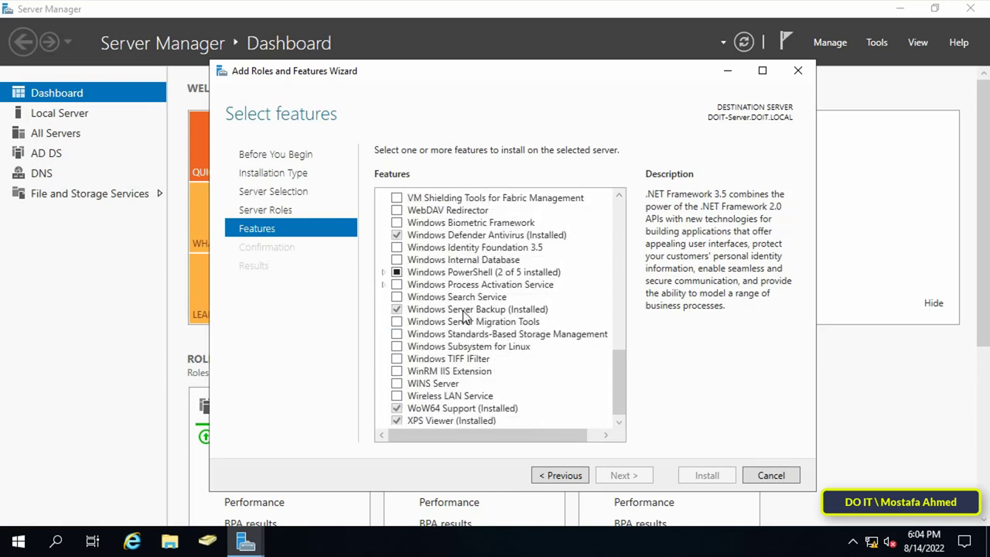
click(476, 309)
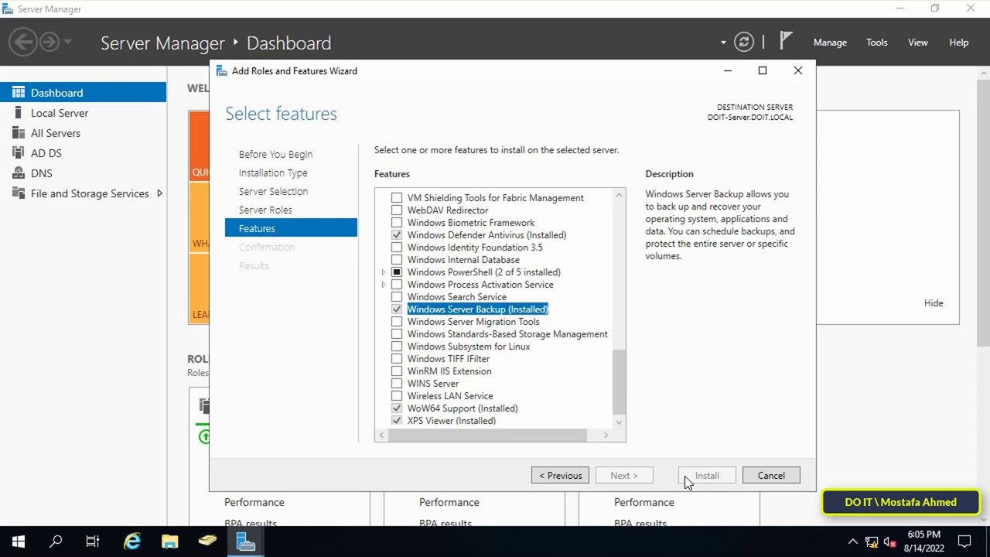
mouse_move(771, 475)
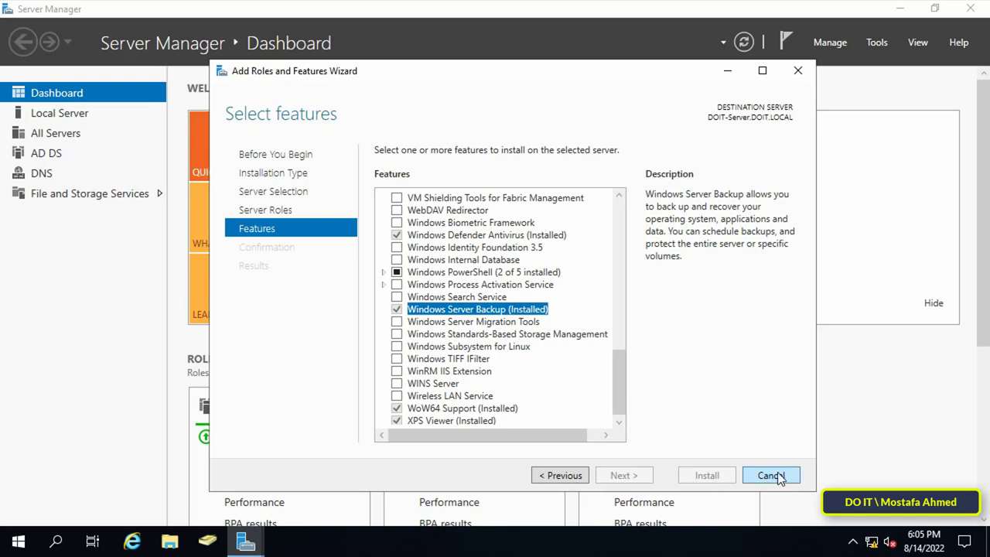
click(770, 475)
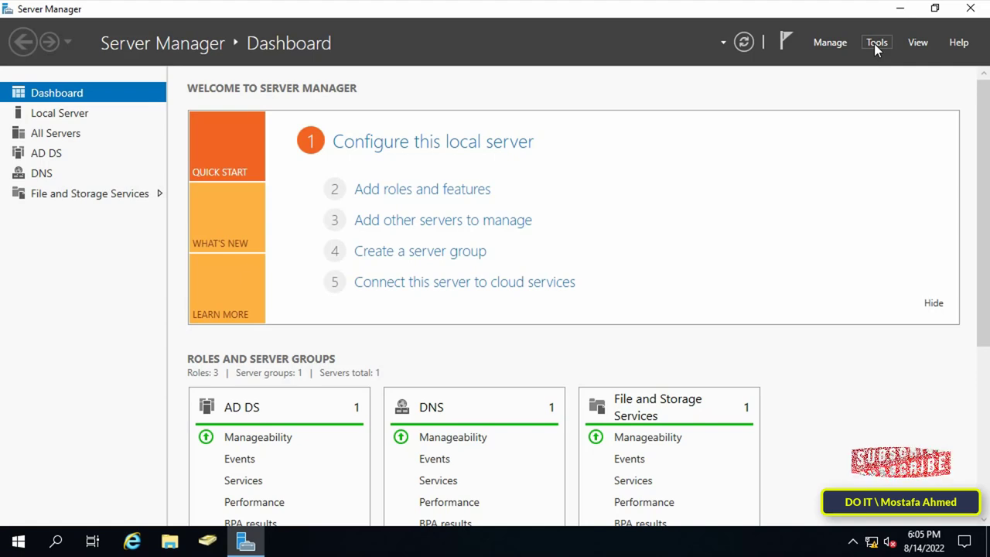
Launch Windows Server Backup from the Tools menu and view Local Backup
click(875, 42)
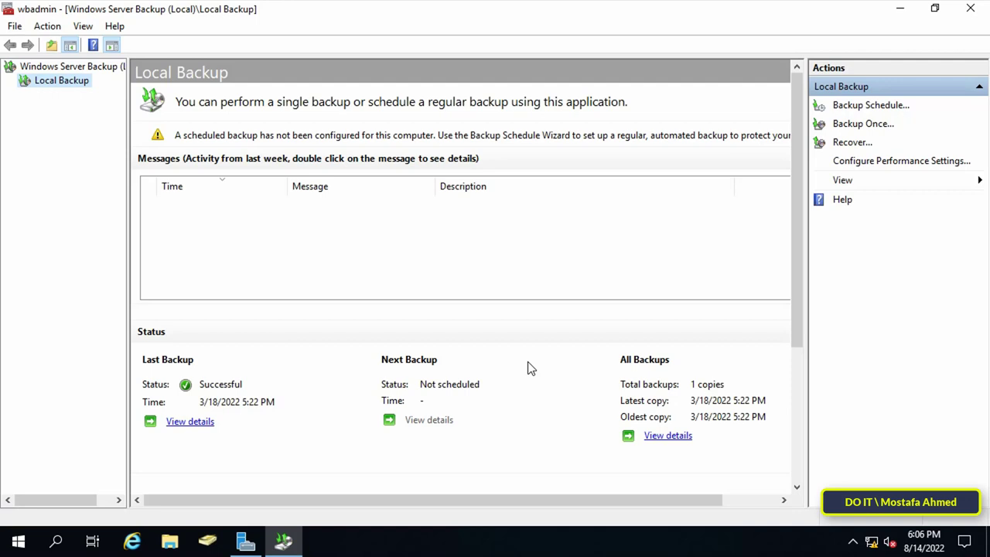
mouse_move(919, 447)
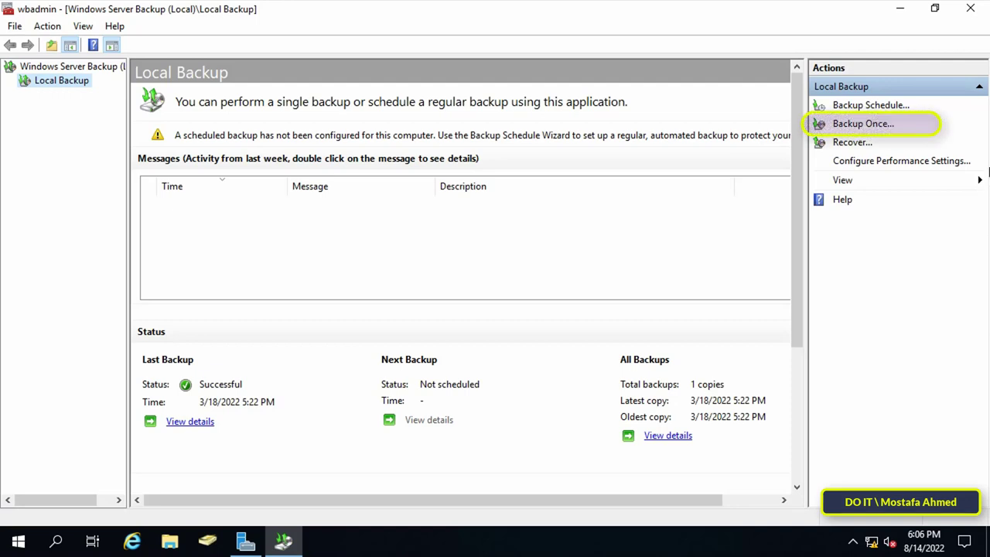
Start Backup Once with 'Different options' kept for the one-time backup
click(863, 124)
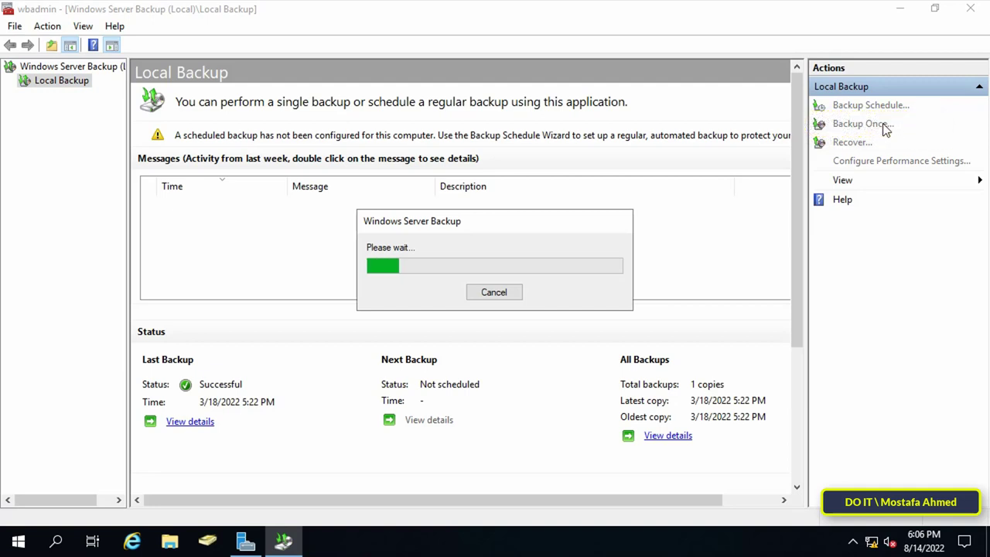
click(864, 124)
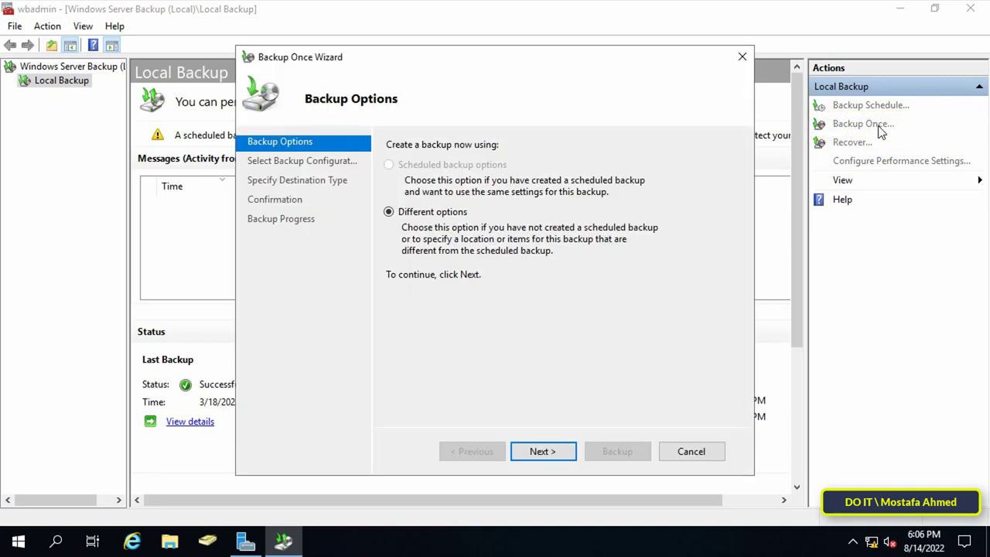
mouse_move(694, 334)
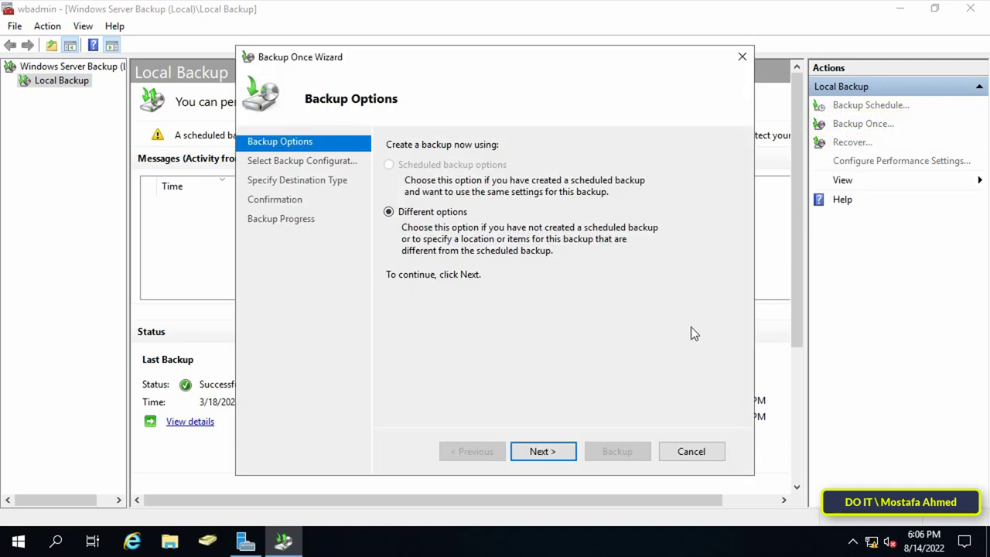
mouse_move(395, 223)
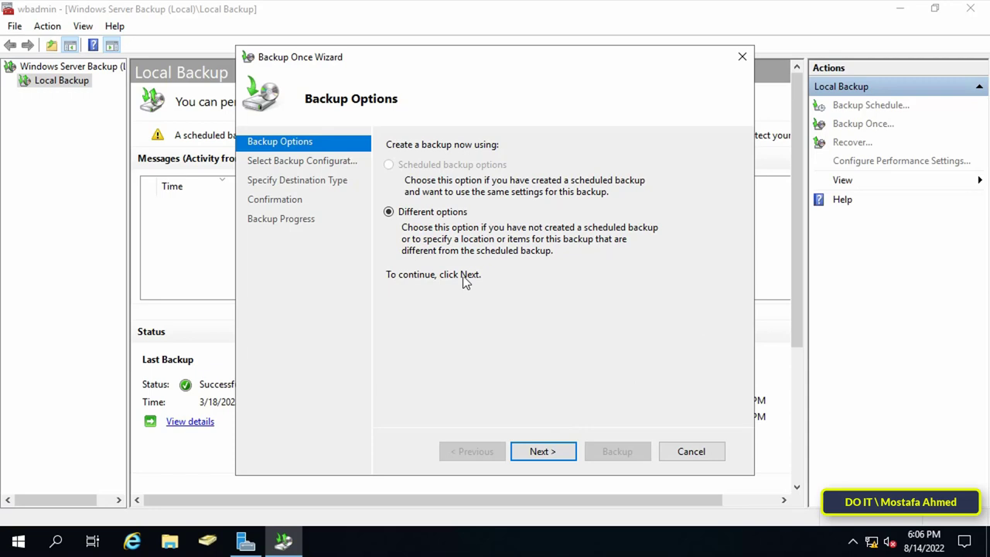
mouse_move(517, 430)
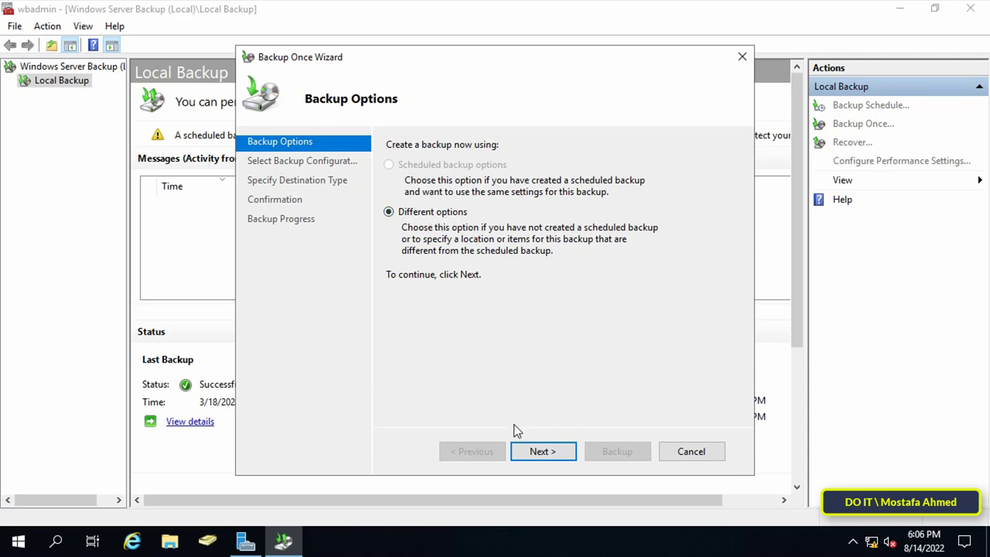
Choose a Custom backup configuration instead of Full server
click(541, 452)
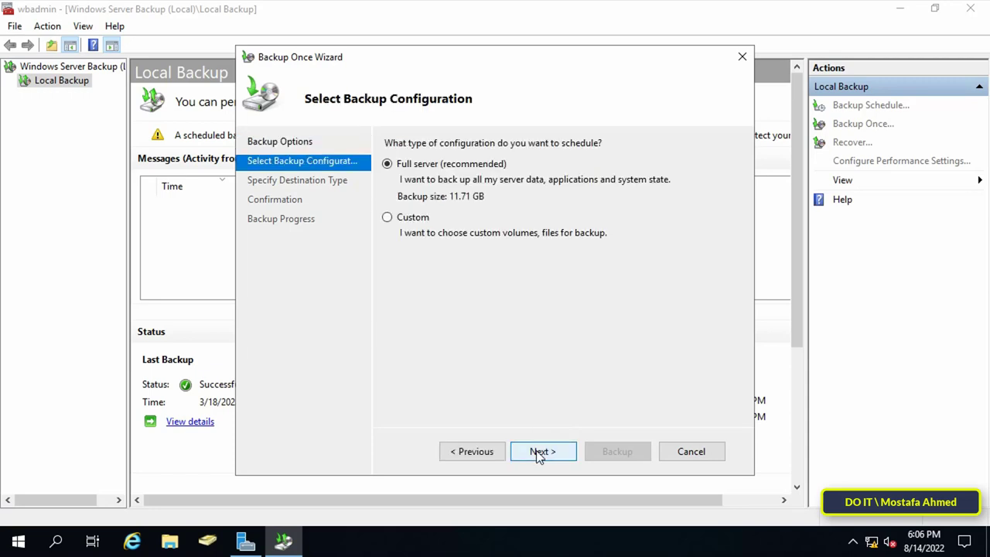
mouse_move(399, 247)
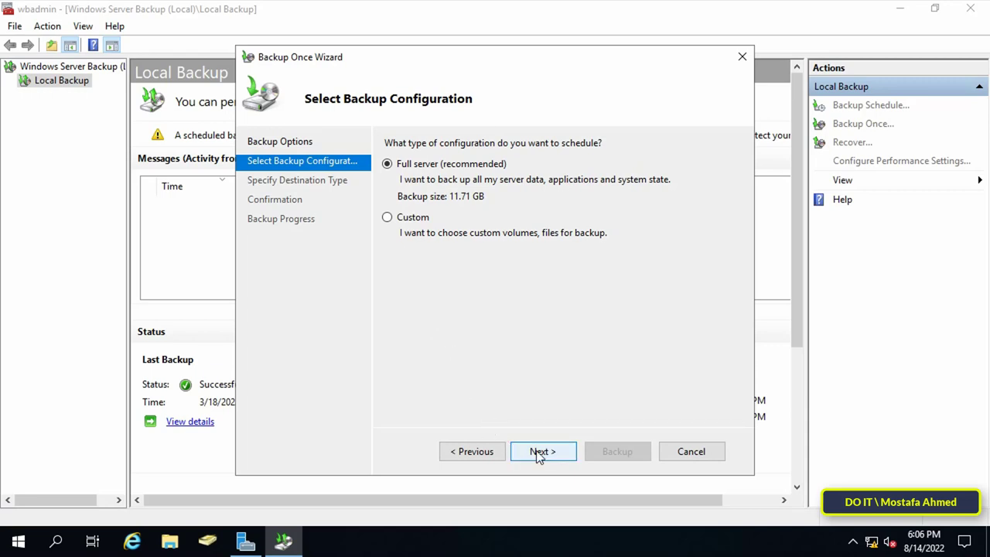
mouse_move(464, 365)
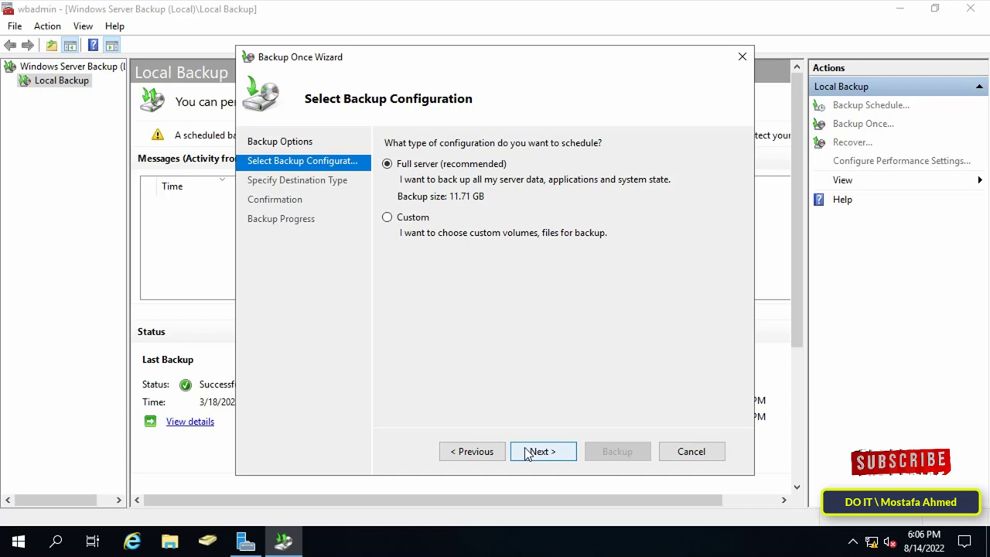
click(386, 216)
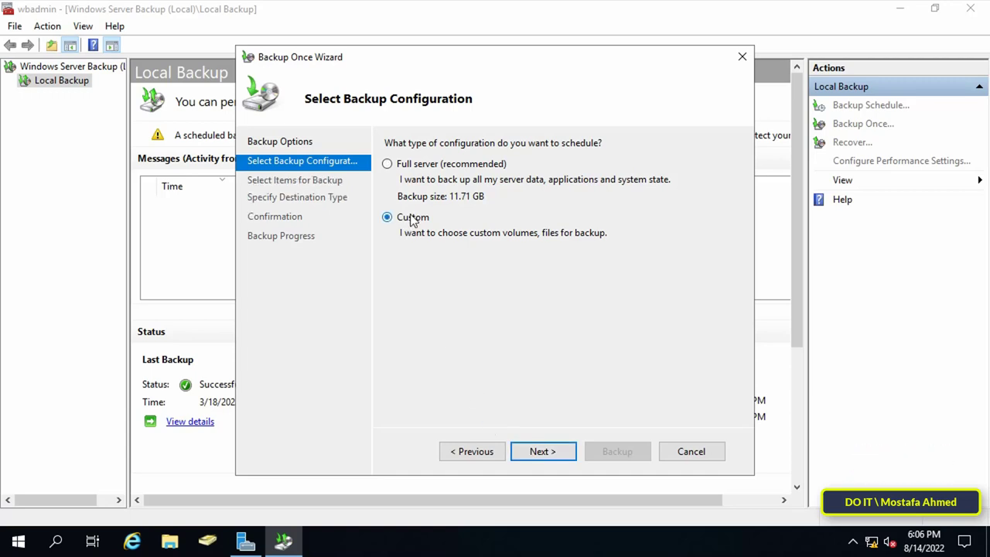
click(387, 216)
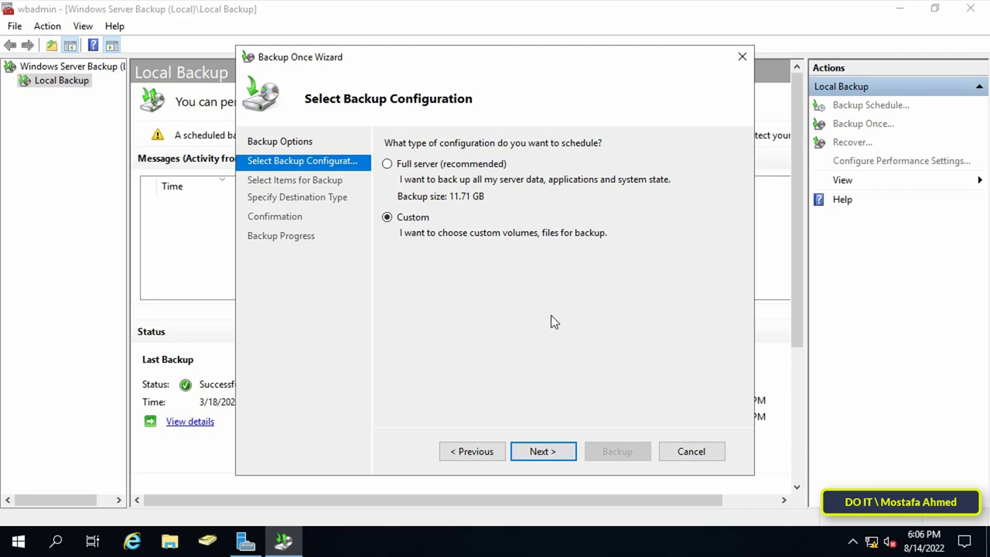
Add System state as the only item in Select Items for Backup
click(542, 452)
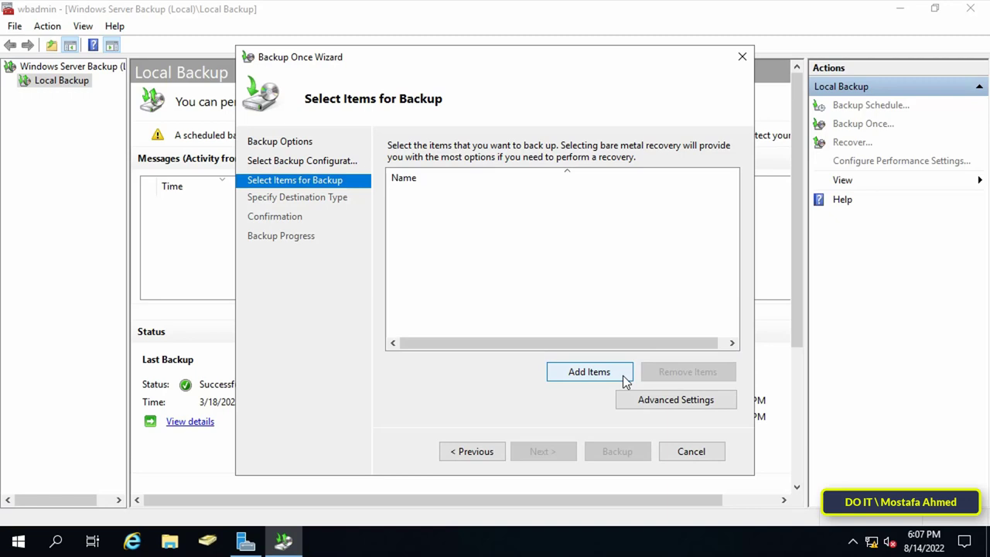
click(590, 371)
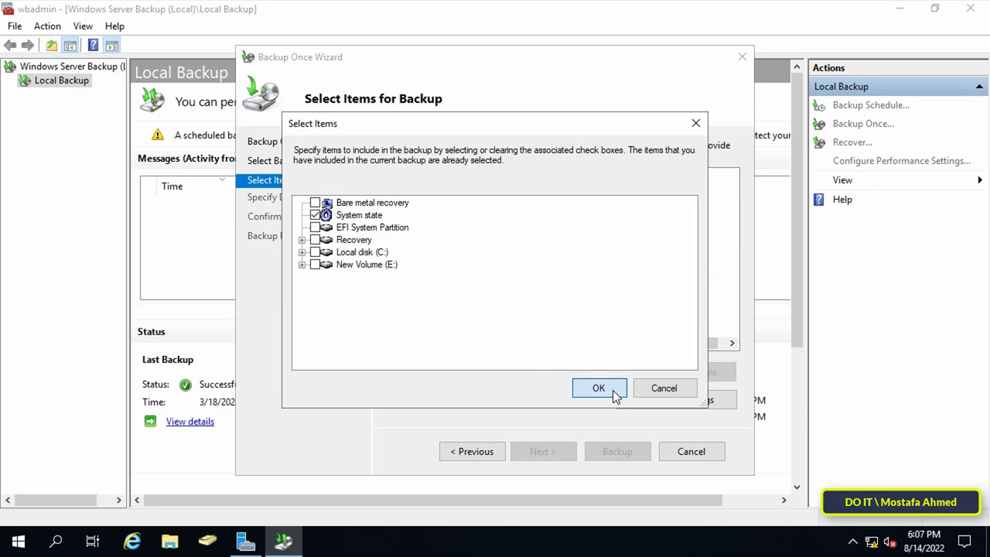
click(599, 387)
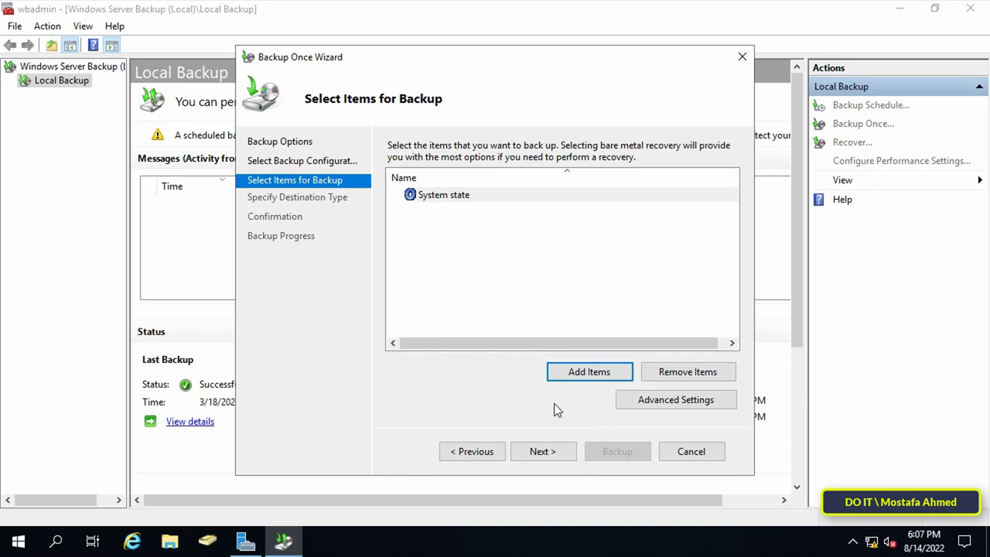
mouse_move(452, 210)
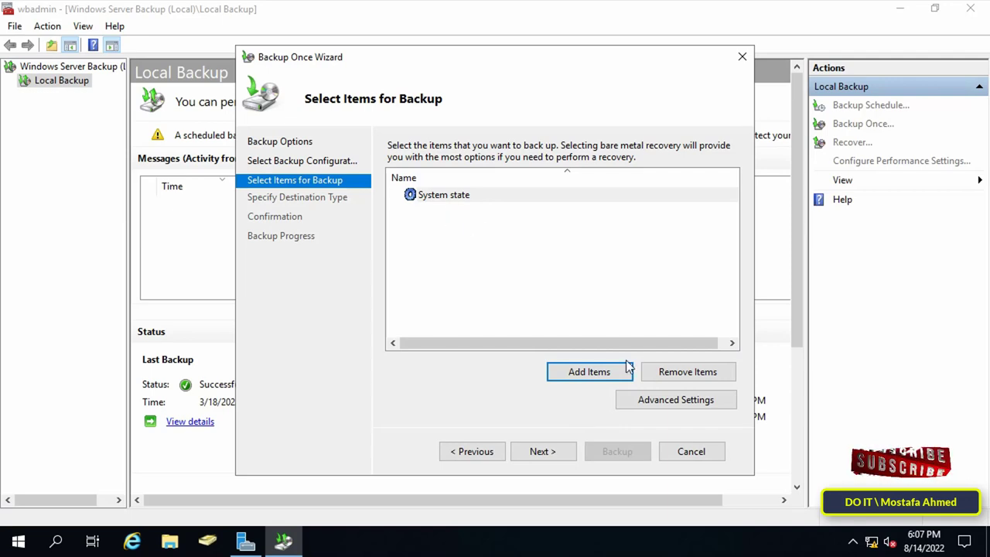
In Advanced Settings, switch the VSS mode to VSS full backup and confirm
click(674, 399)
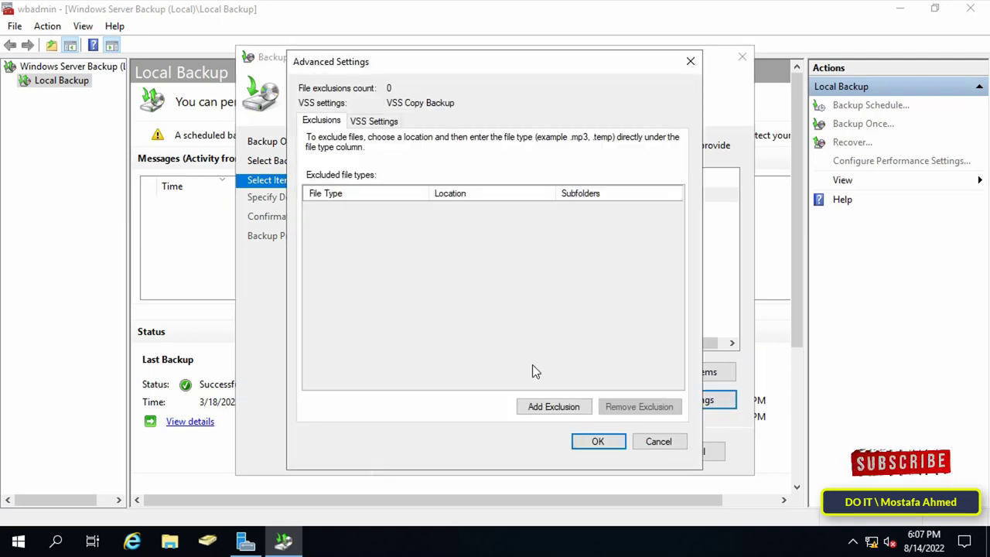
mouse_move(534, 380)
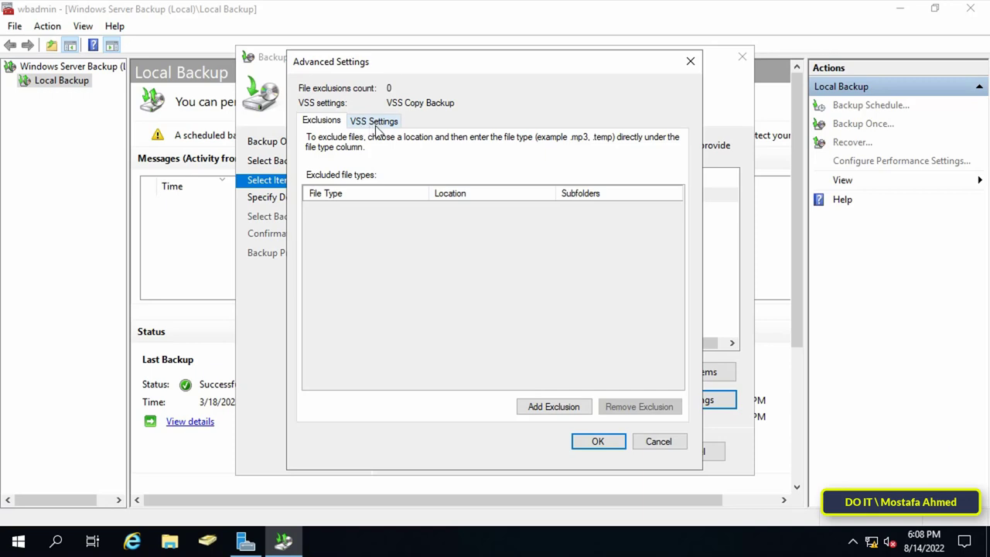
click(374, 121)
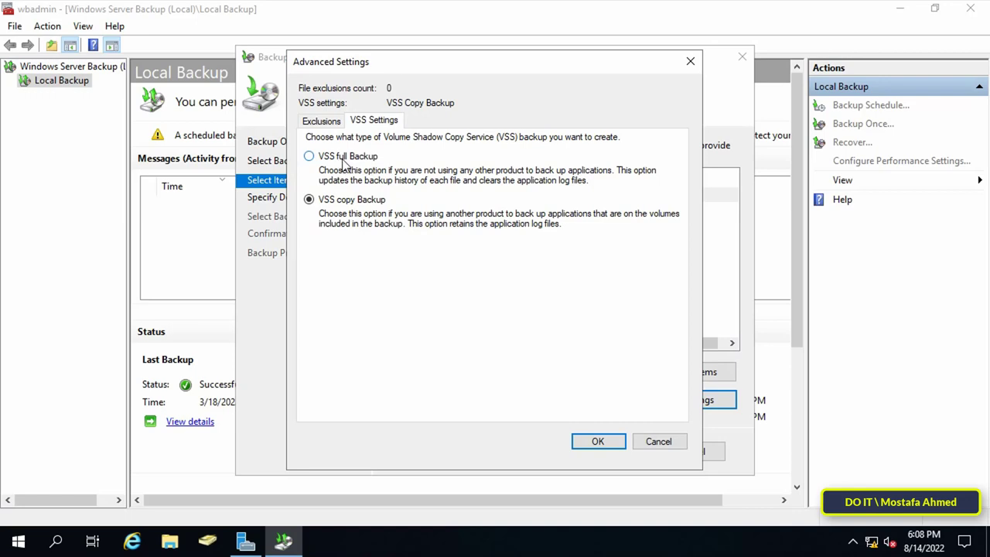
click(310, 155)
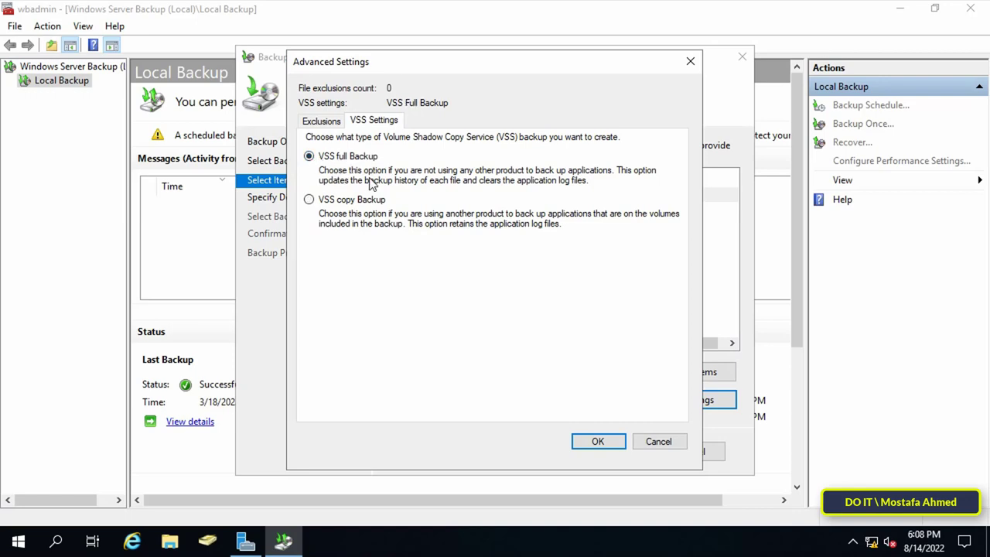
mouse_move(458, 254)
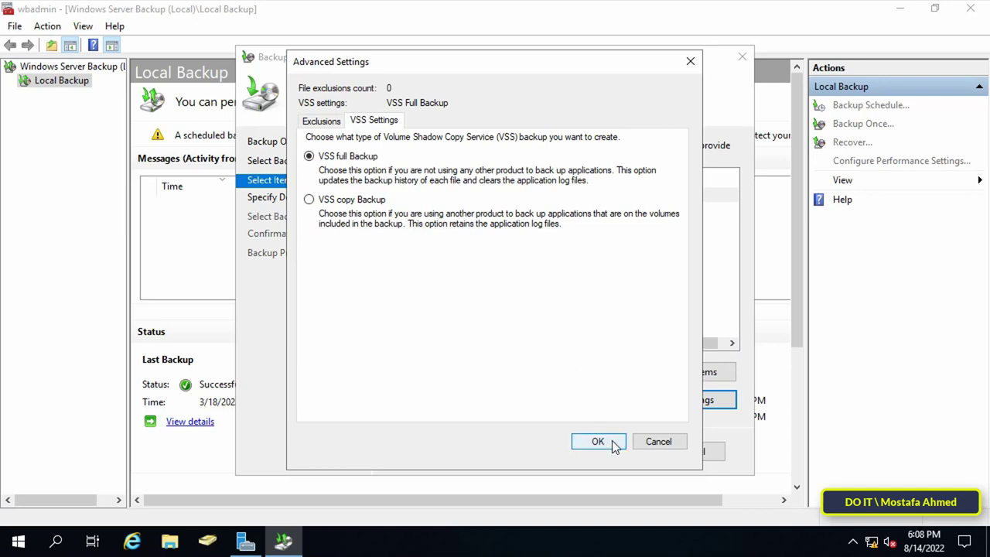
click(597, 441)
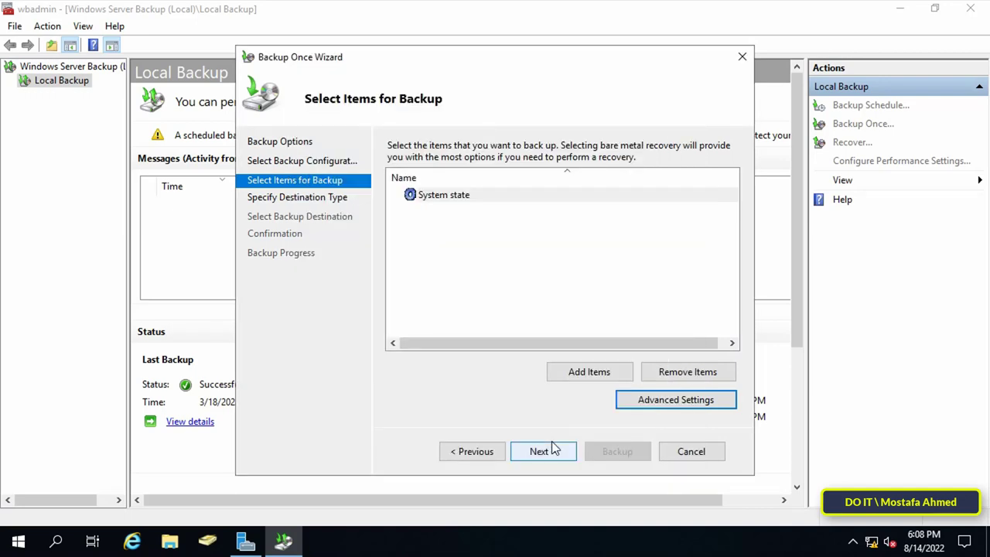
Keep Local drives and choose New Volume (E:) as the backup destination
click(542, 451)
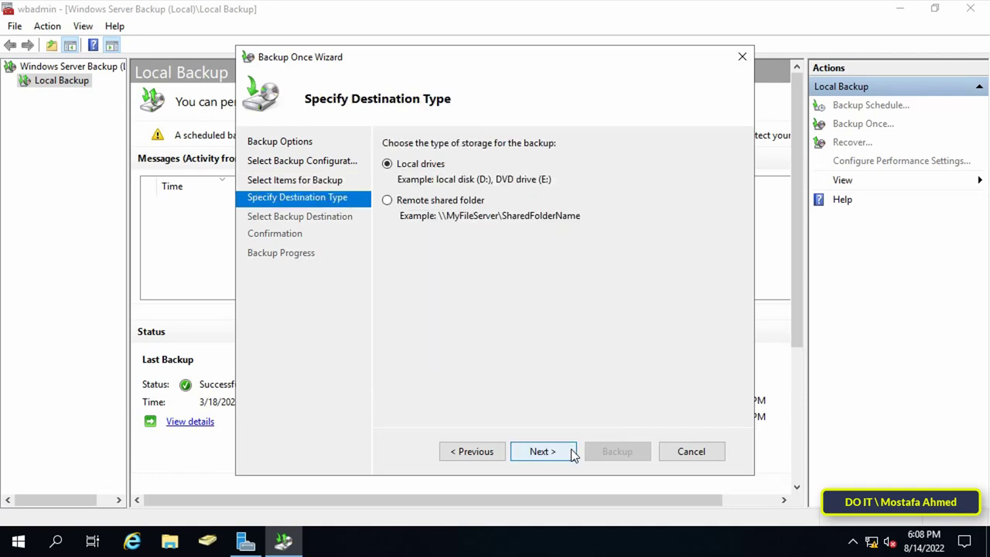
mouse_move(464, 409)
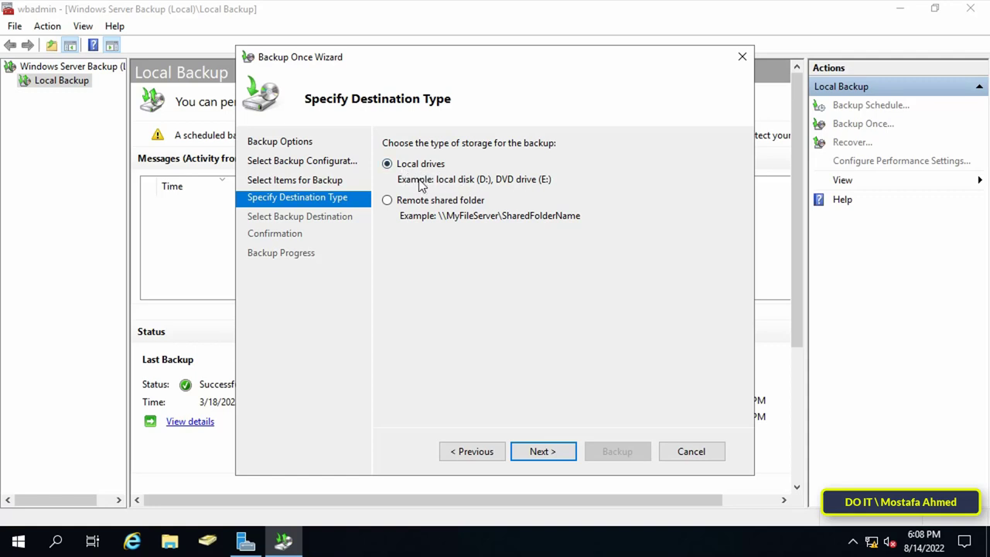
mouse_move(541, 451)
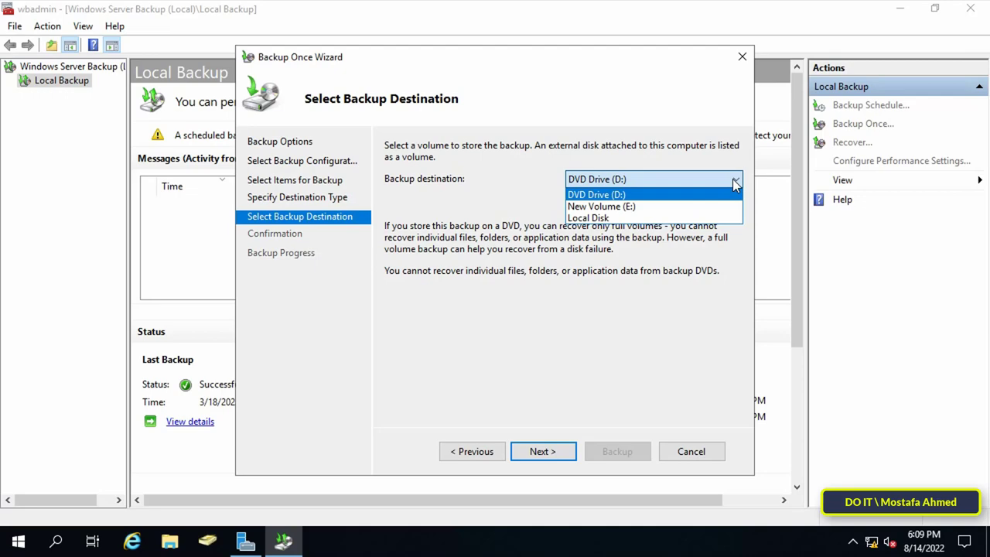
click(601, 208)
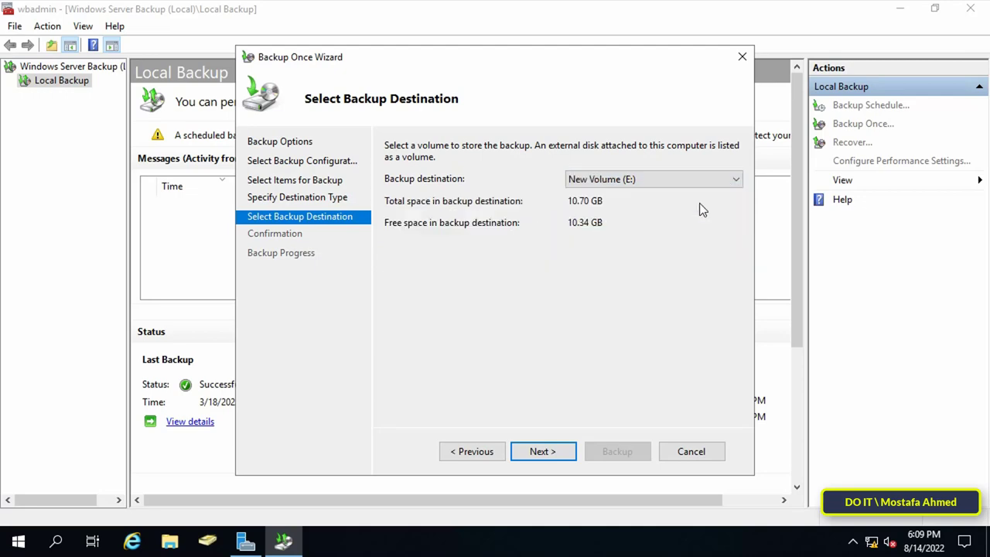
Confirm and start the System state backup to E:, letting it run to Completed (7.67 GB)
click(542, 451)
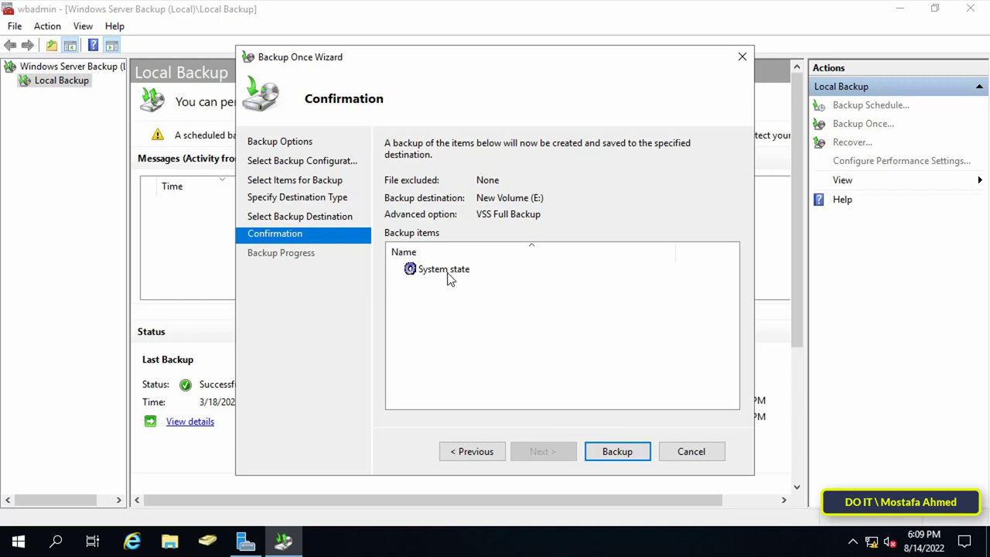
mouse_move(421, 226)
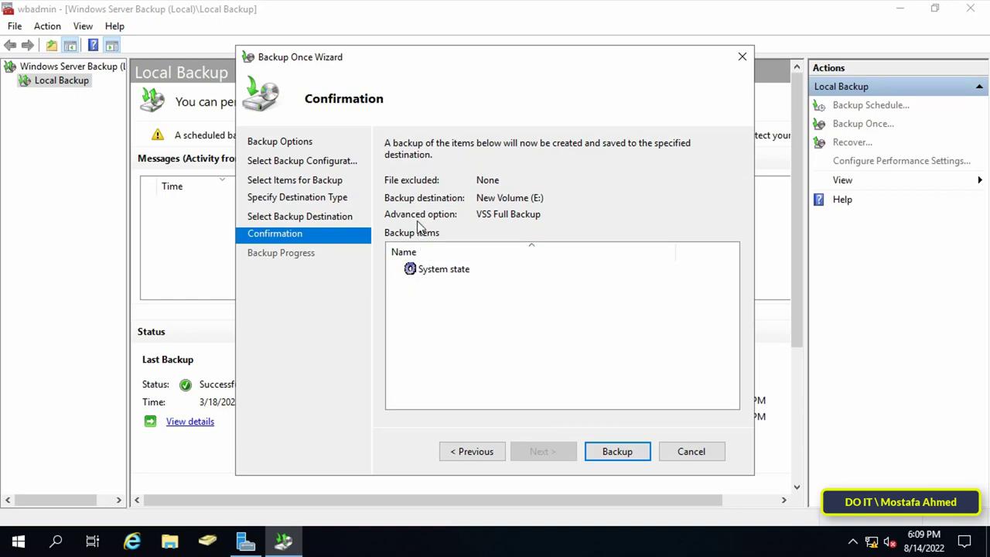
click(615, 452)
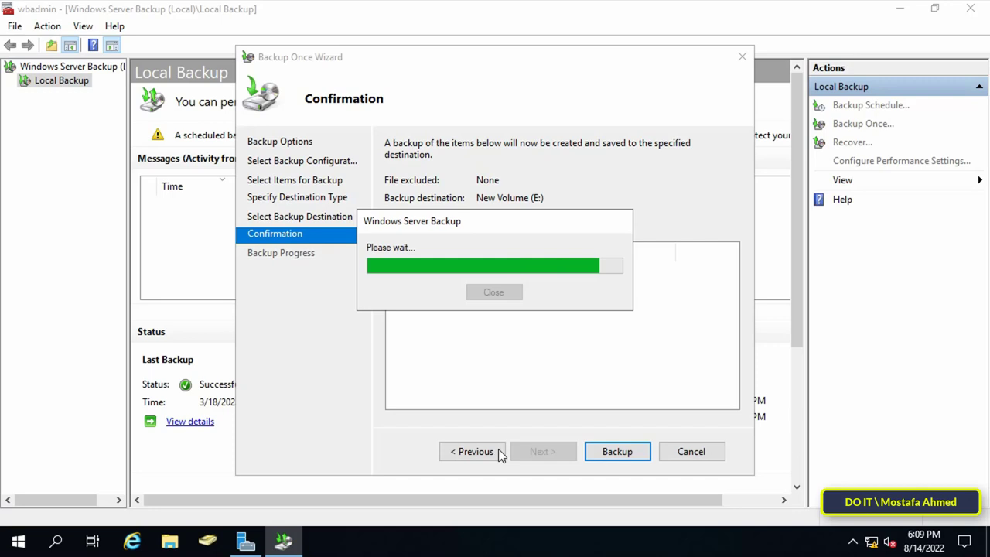
click(616, 452)
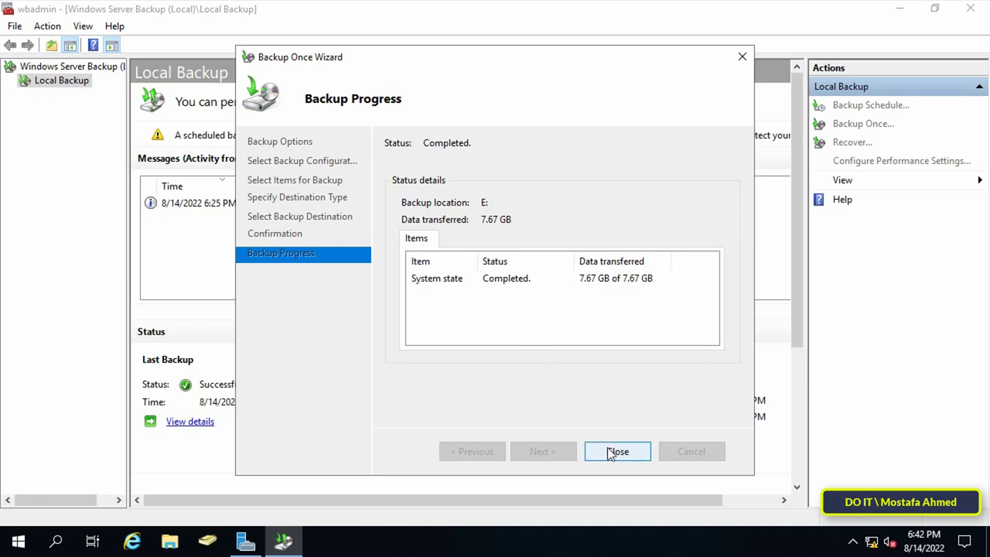
Close the finished Backup Progress wizard, returning to the Local Backup view
click(617, 451)
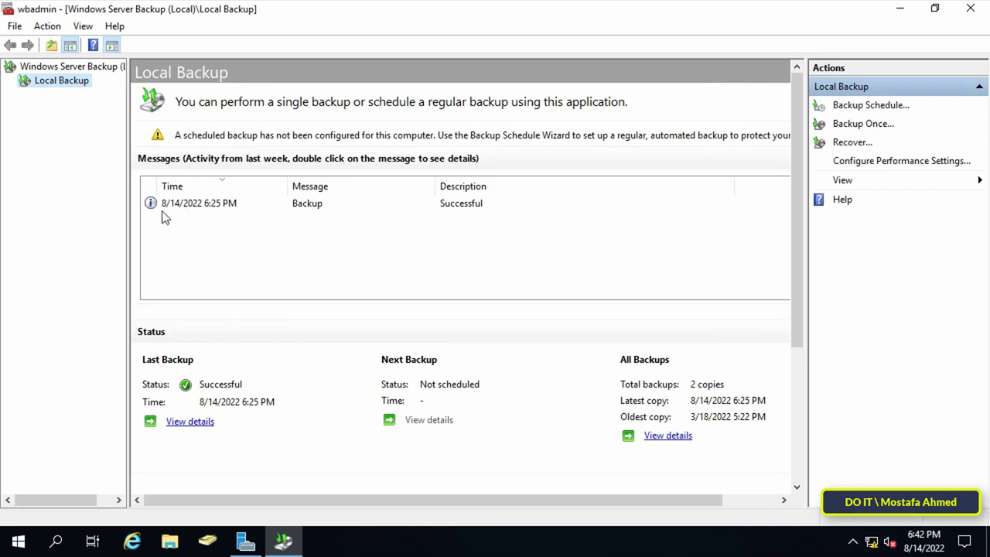
mouse_move(487, 254)
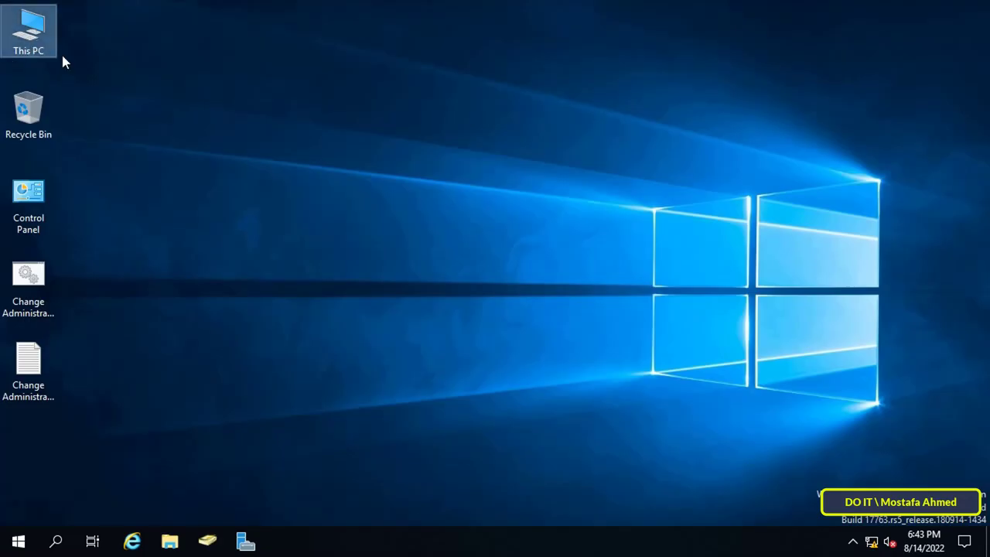
Browse This PC to New Volume (E:) and select the WindowsImageBackup folder
double_click(28, 29)
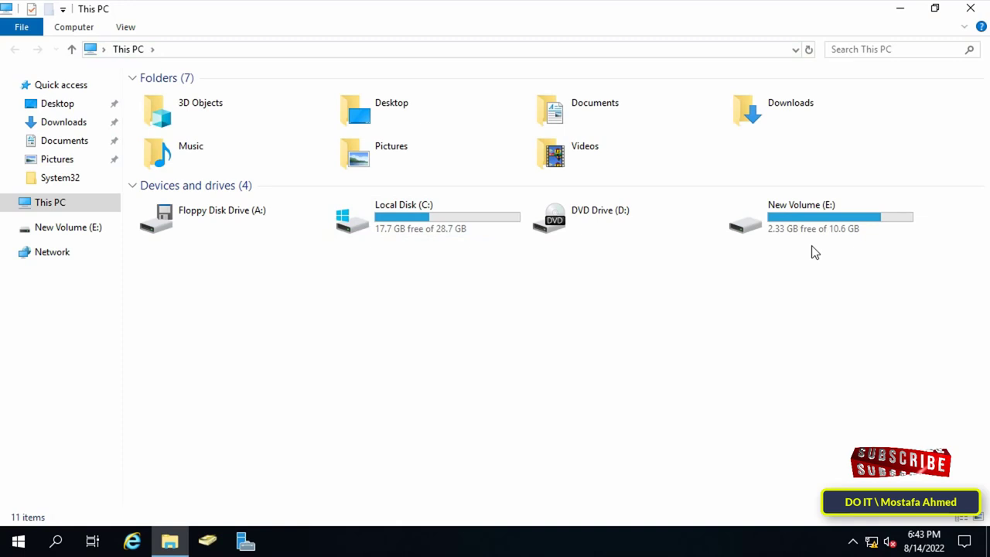
click(819, 217)
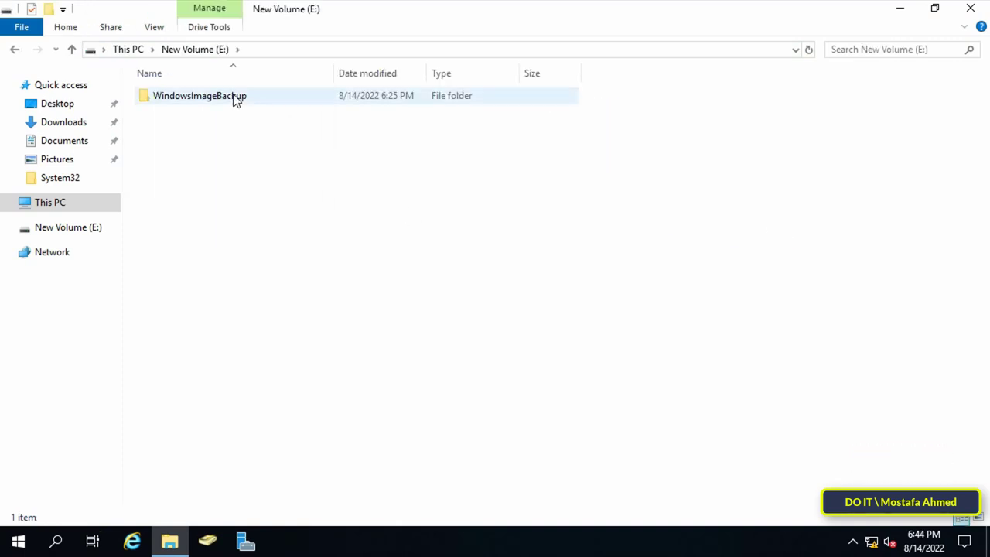
click(200, 96)
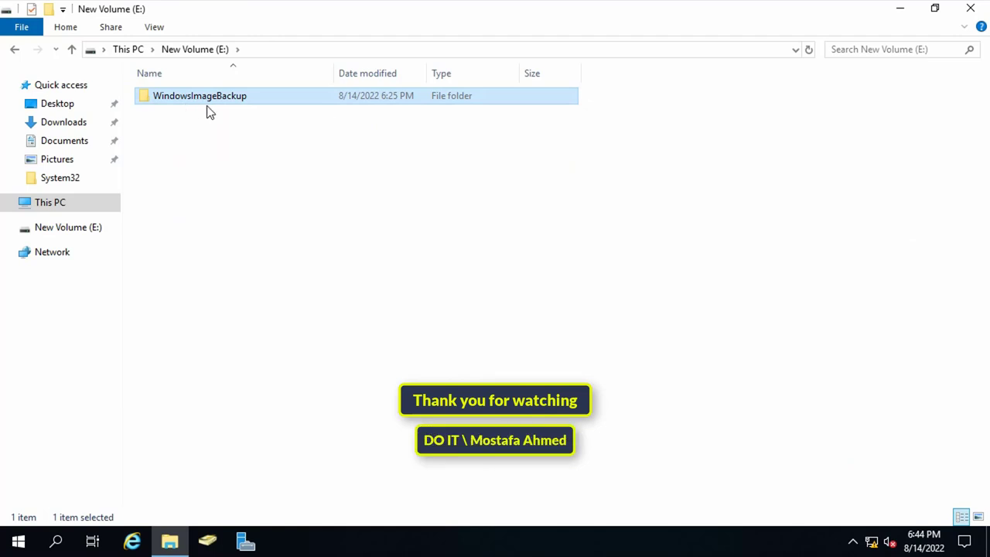
mouse_move(235, 136)
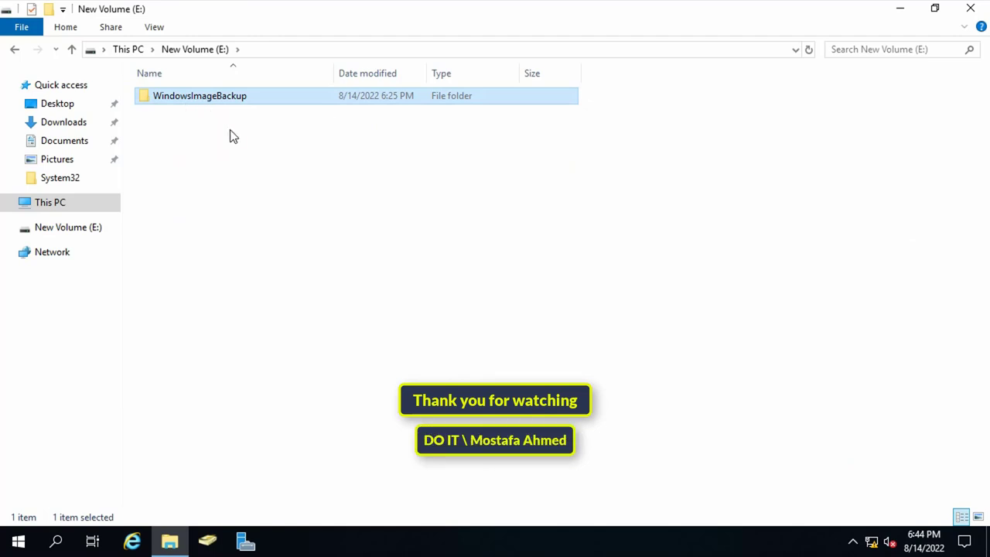